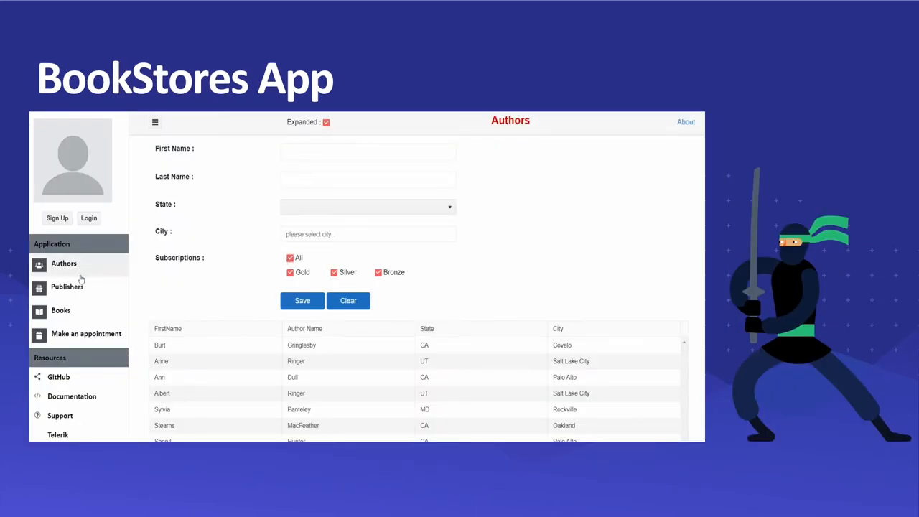
Browse through the GitHub repository's file and folder links for Telerik-BlazorUI.
click(67, 287)
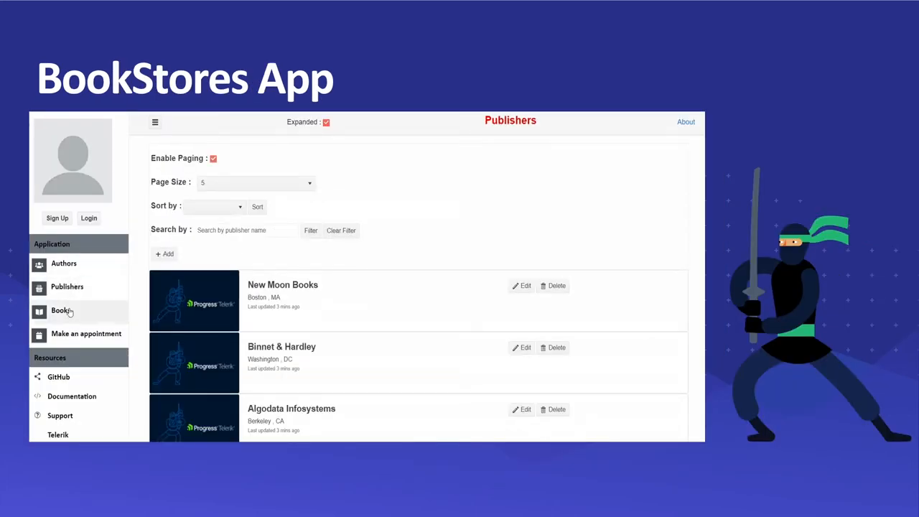
click(61, 310)
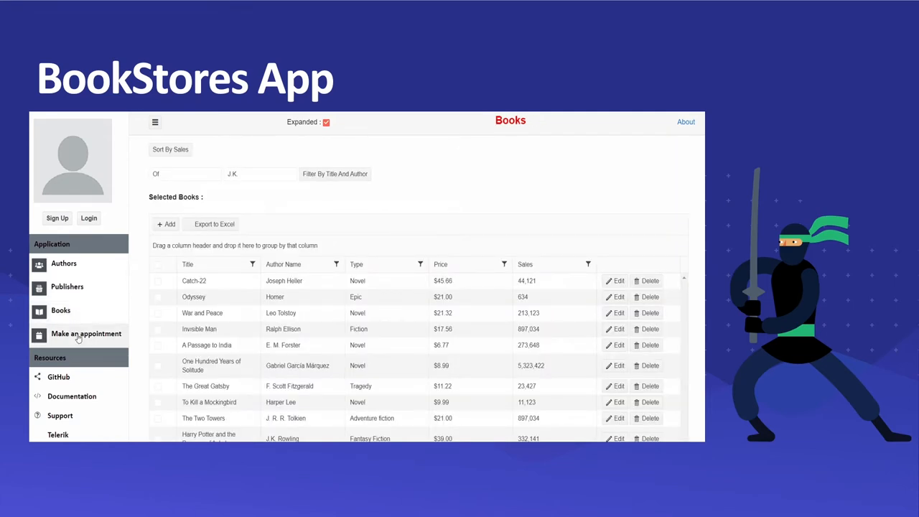
click(86, 333)
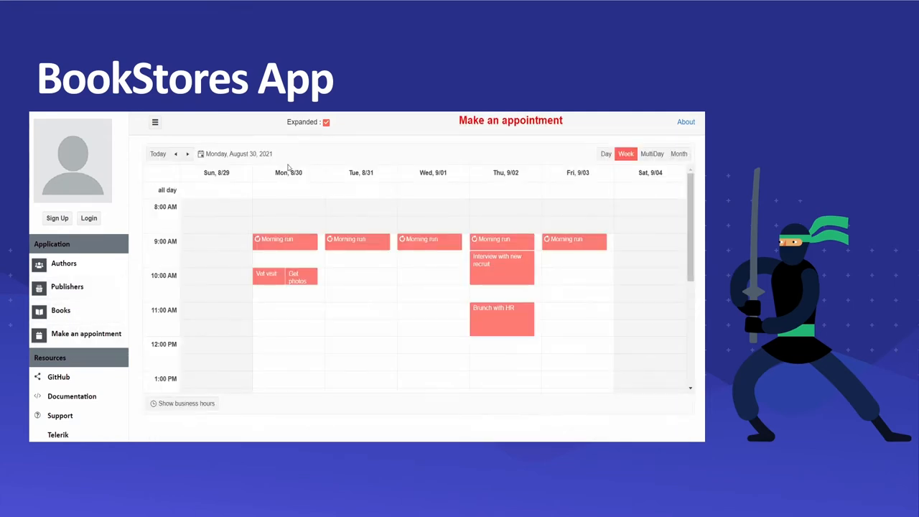
click(155, 122)
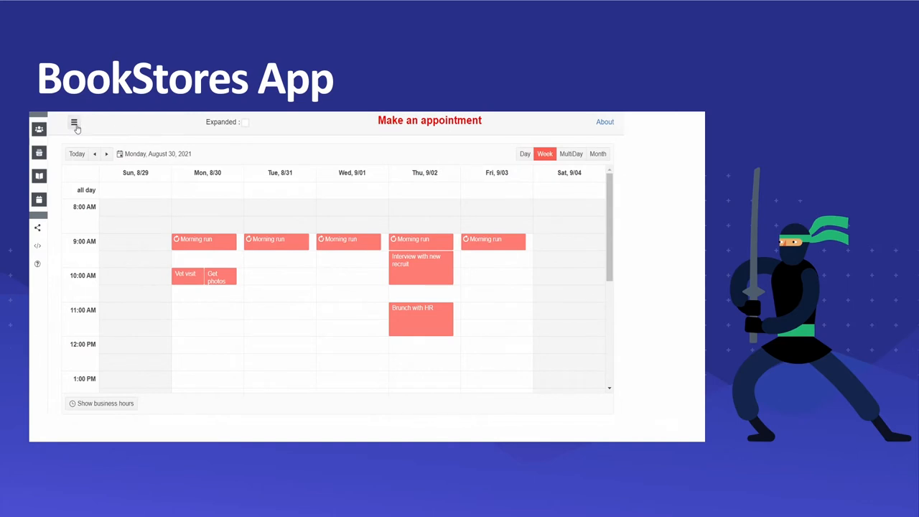
click(75, 122)
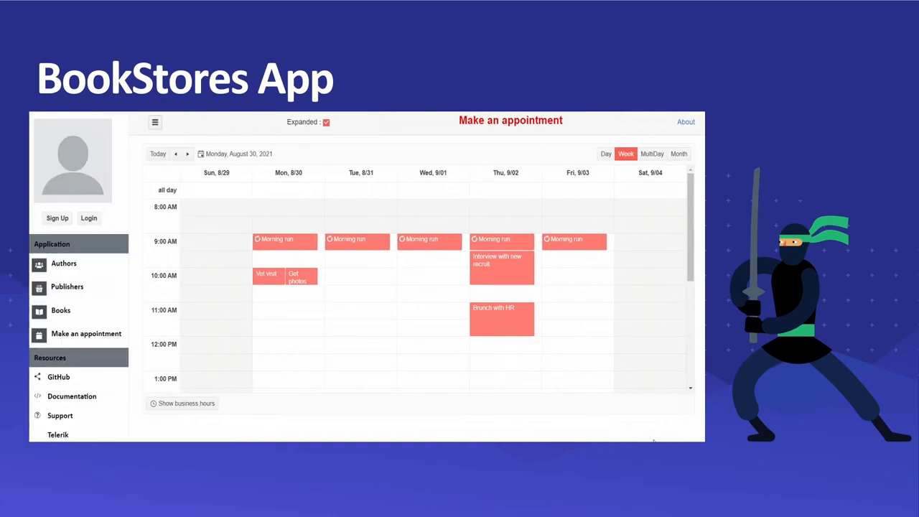
click(63, 263)
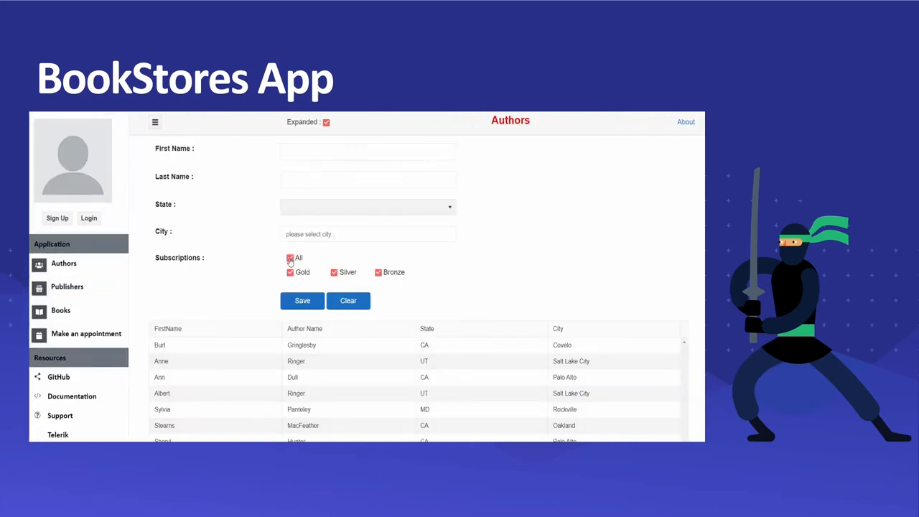
click(67, 287)
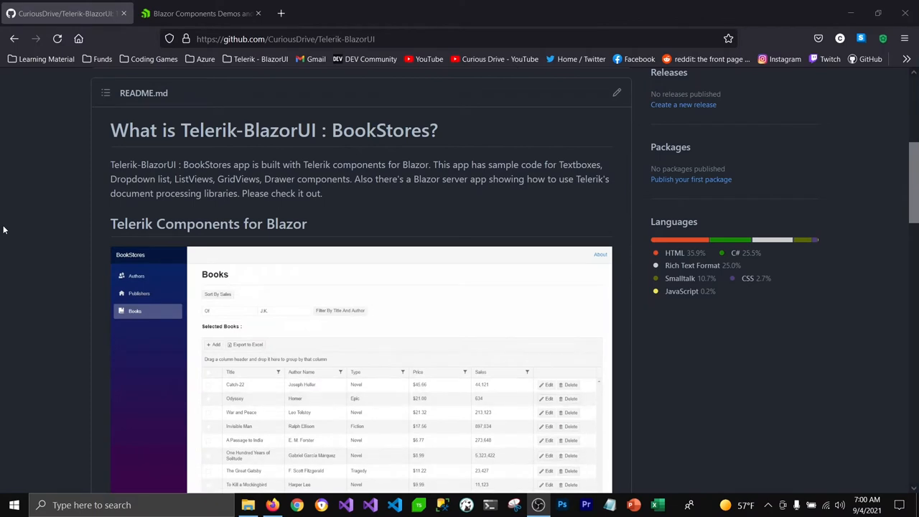
Visit the Telerik Blazor demos page, return to the repository and show its clone options with the HTTPS URL.
click(136, 276)
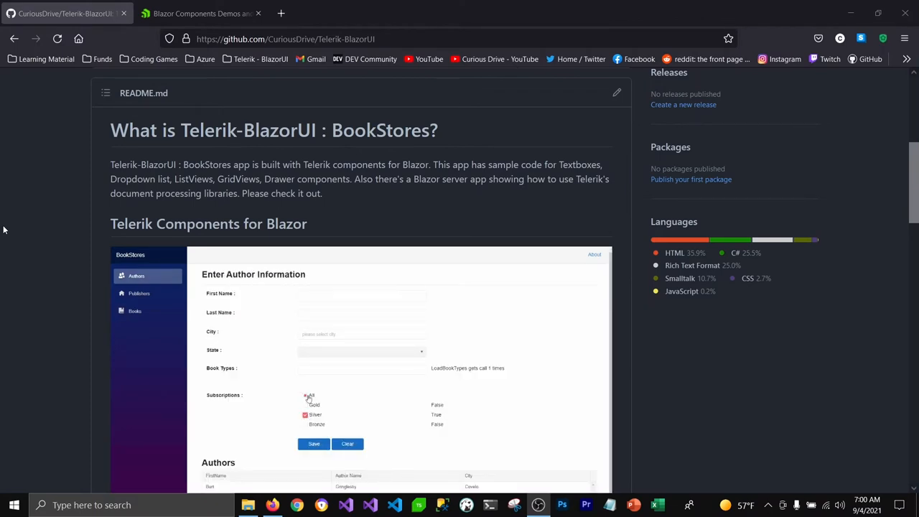
click(359, 351)
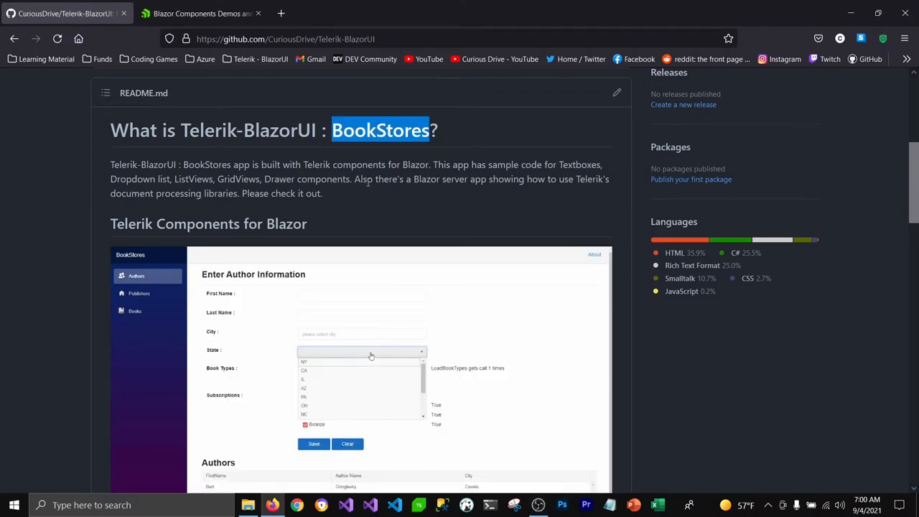
click(138, 293)
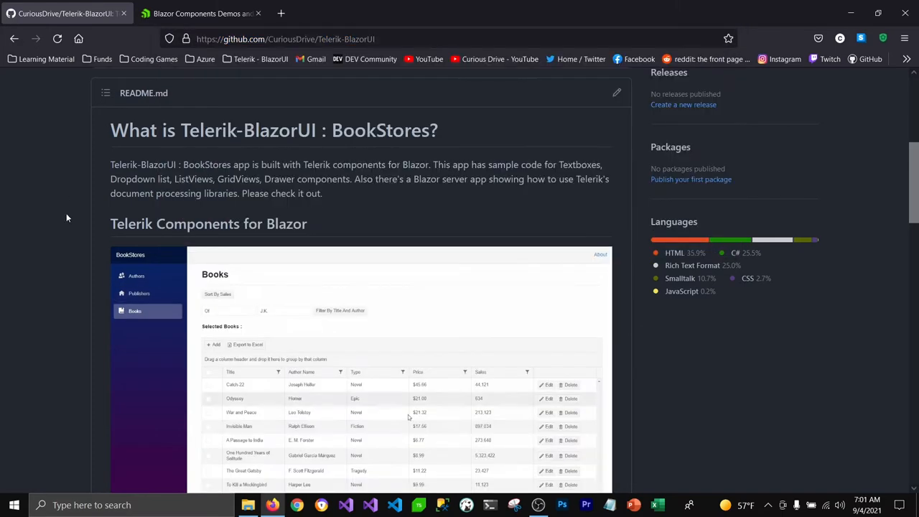
scroll(up, 3)
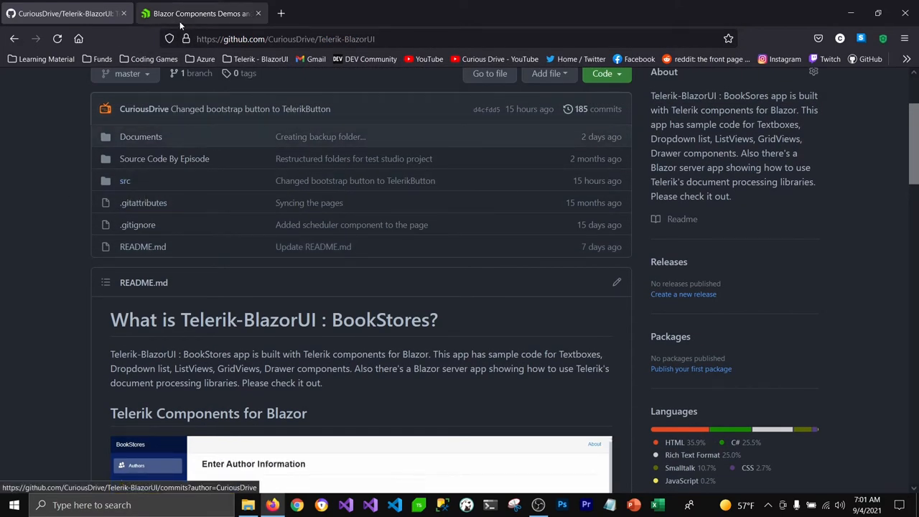
click(201, 13)
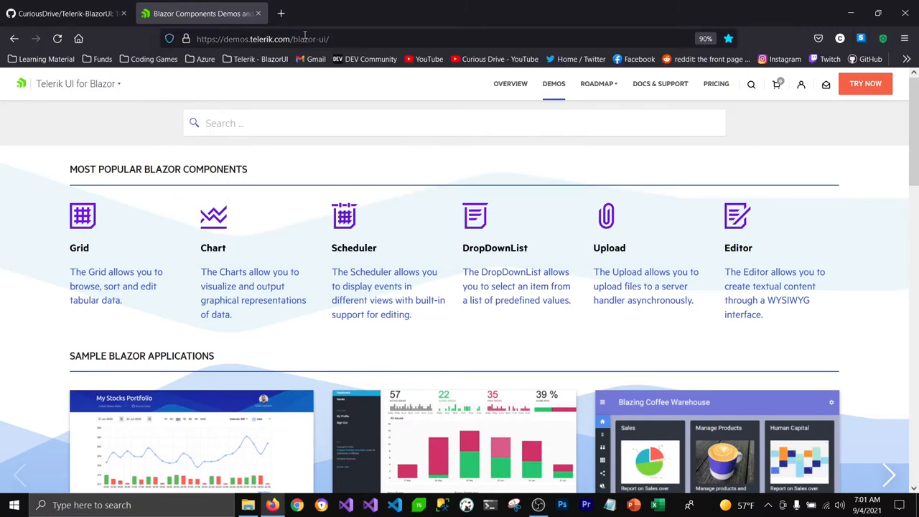
click(65, 13)
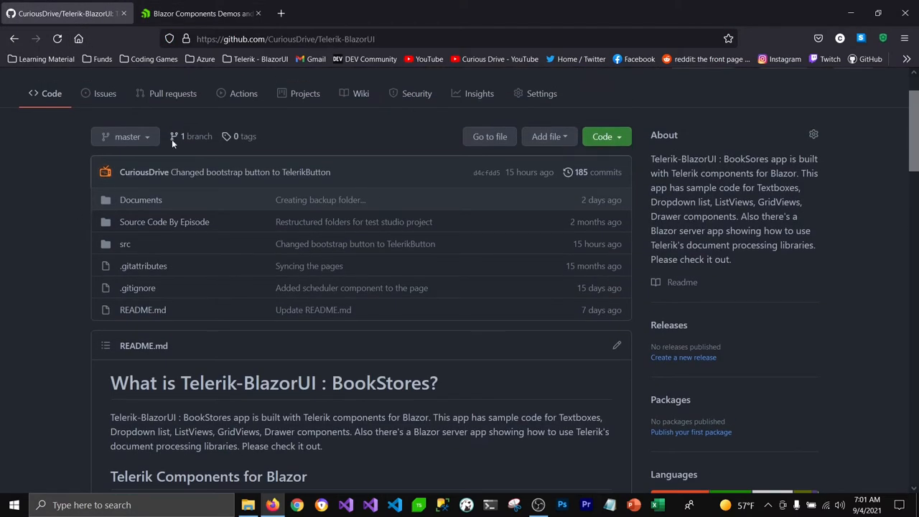
mouse_move(79, 184)
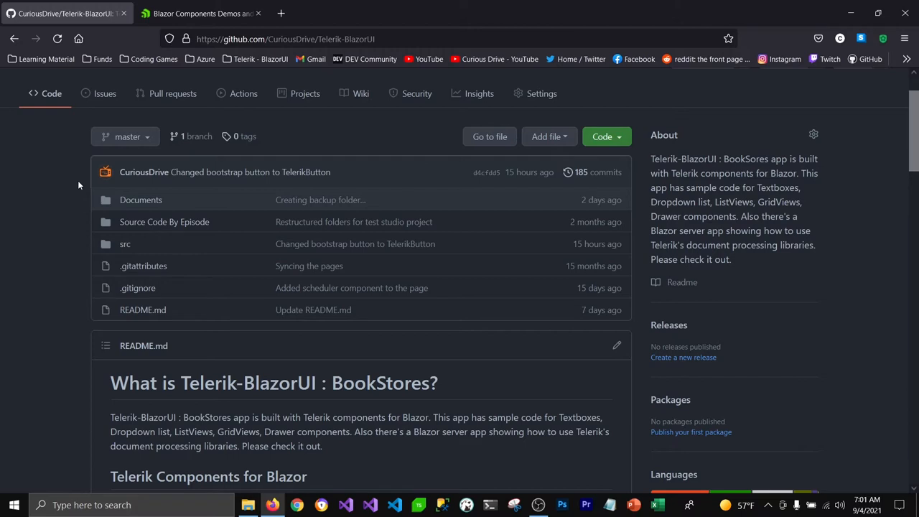
mouse_move(575, 154)
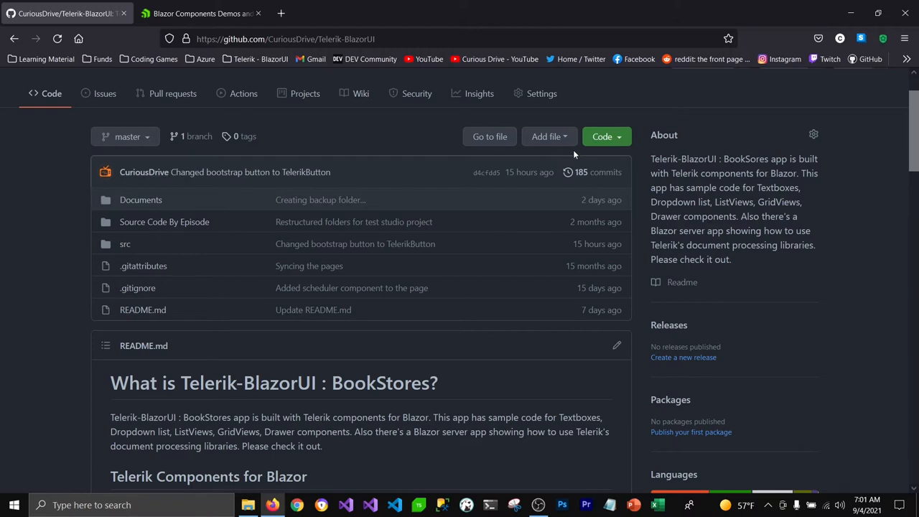
click(603, 136)
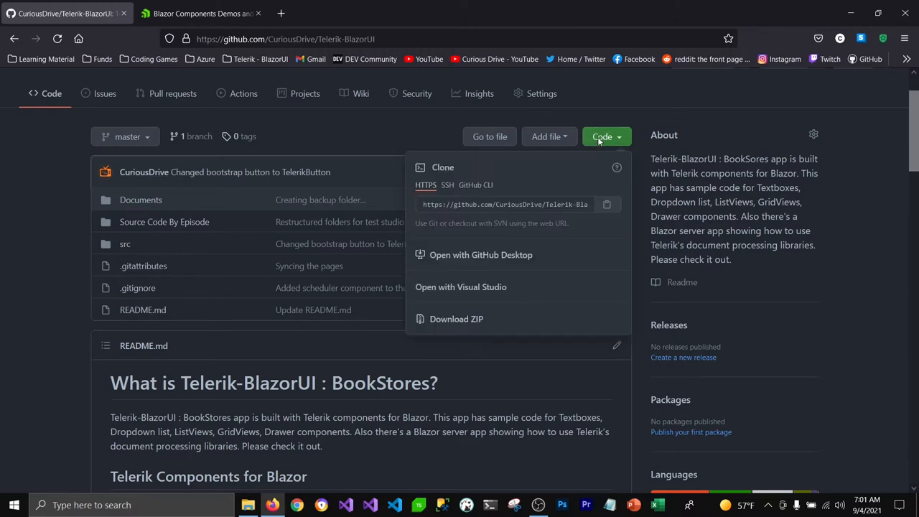
mouse_move(621, 141)
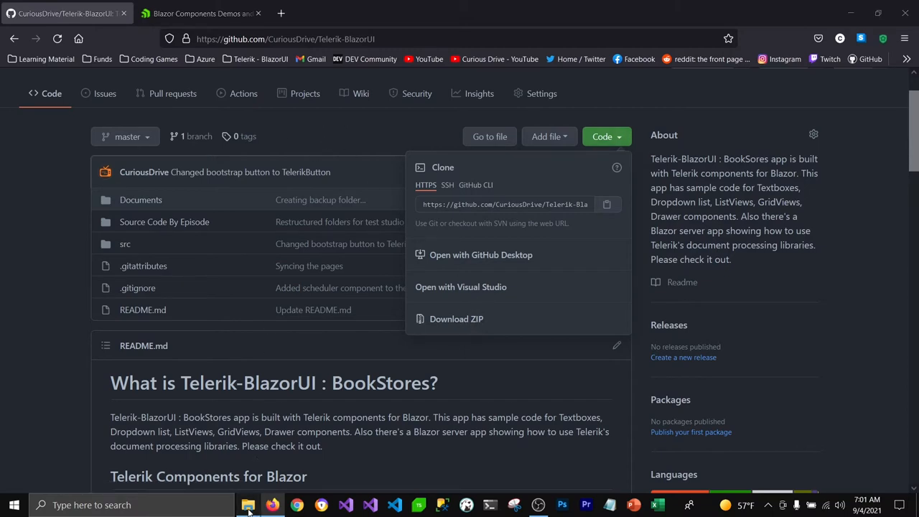
Navigate File Explorer into Telerik-BlazorUI > src > Server in the local repos.
click(248, 505)
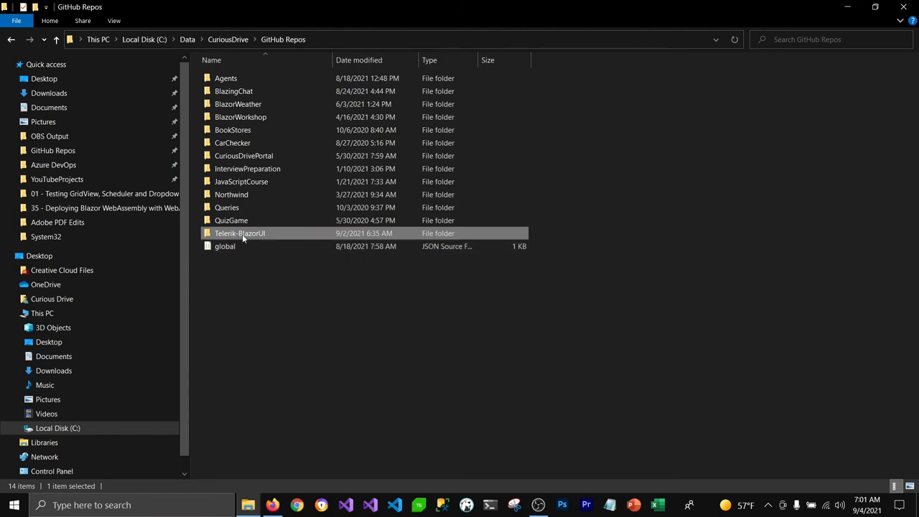
double_click(239, 233)
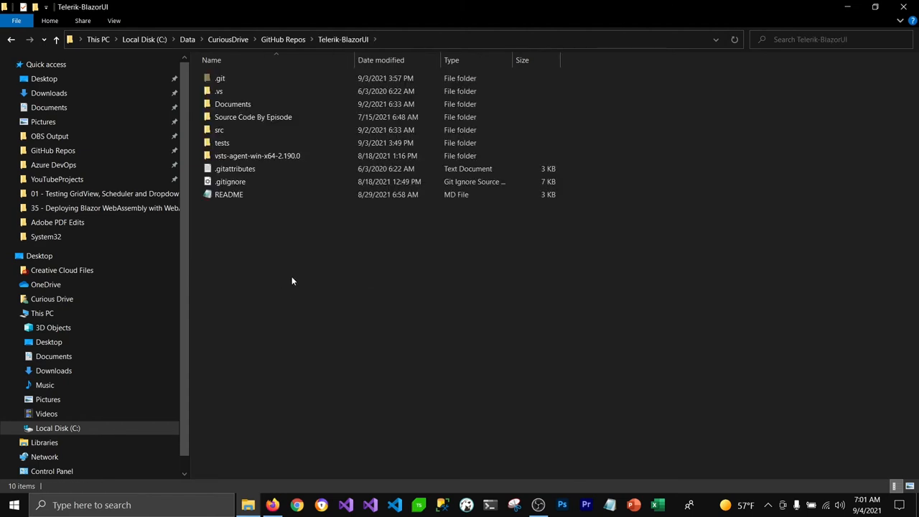
double_click(219, 129)
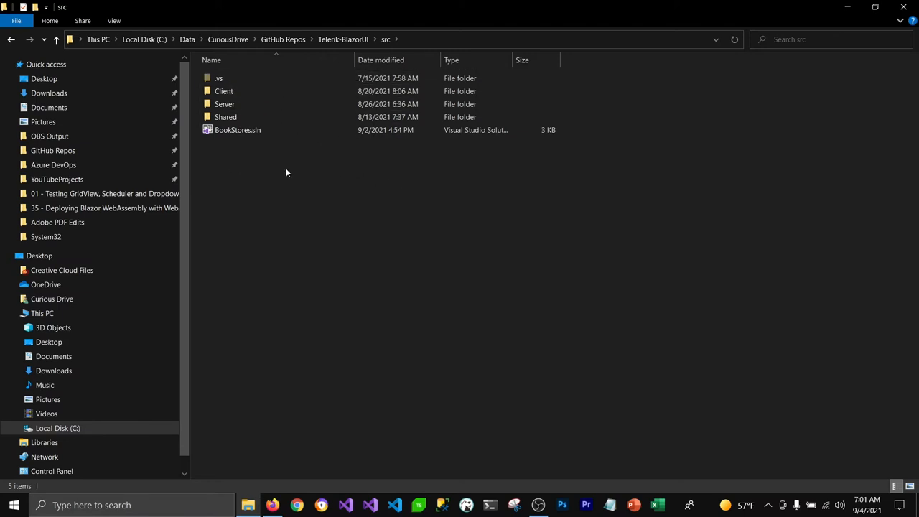
click(238, 130)
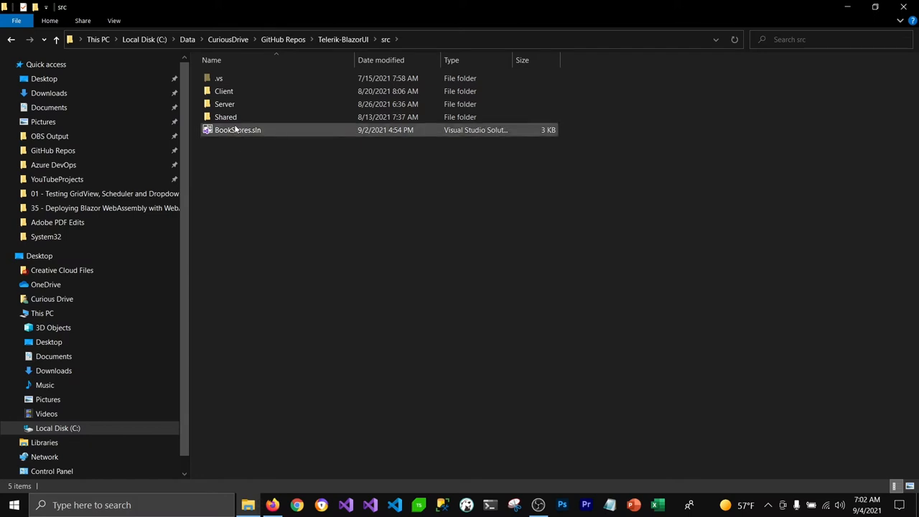
double_click(225, 103)
text(C:\Windows\System32\cmd.exe)
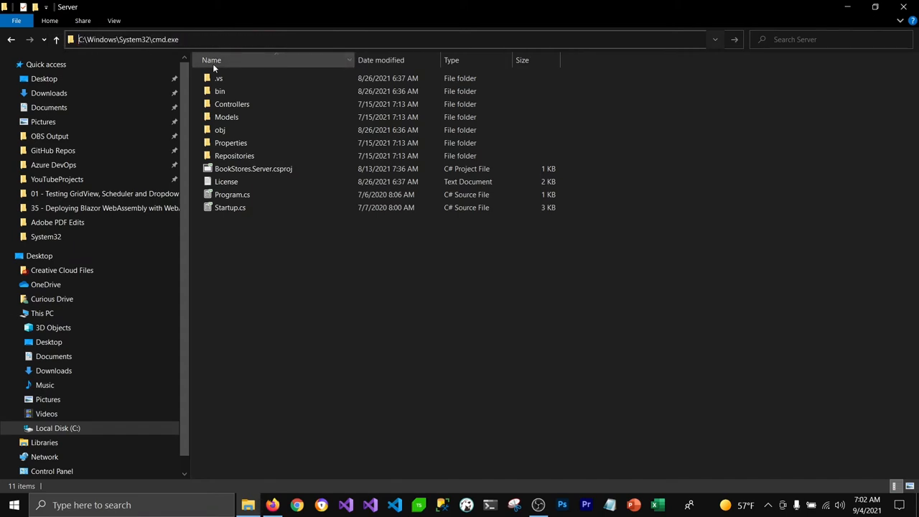
Start the Server project with dotnet run from a command prompt, then bring up a browser.
click(658, 504)
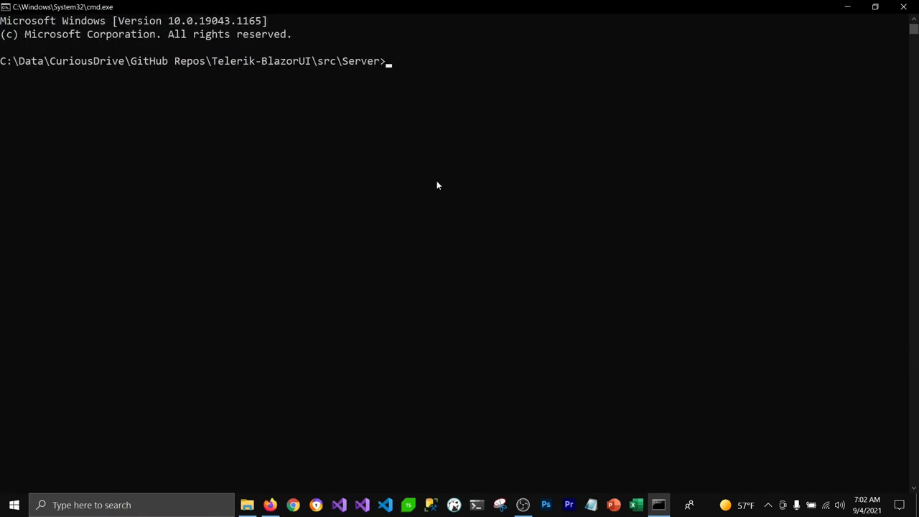
mouse_move(428, 180)
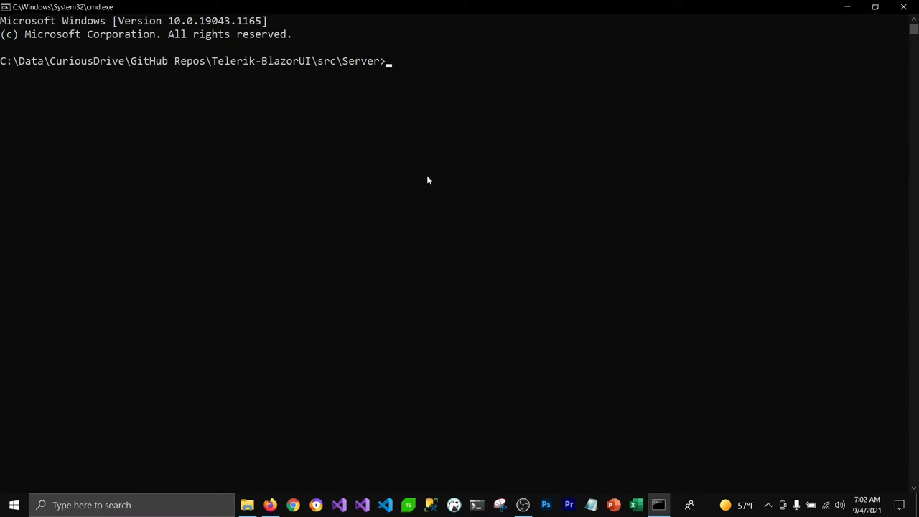
text(dotnet)
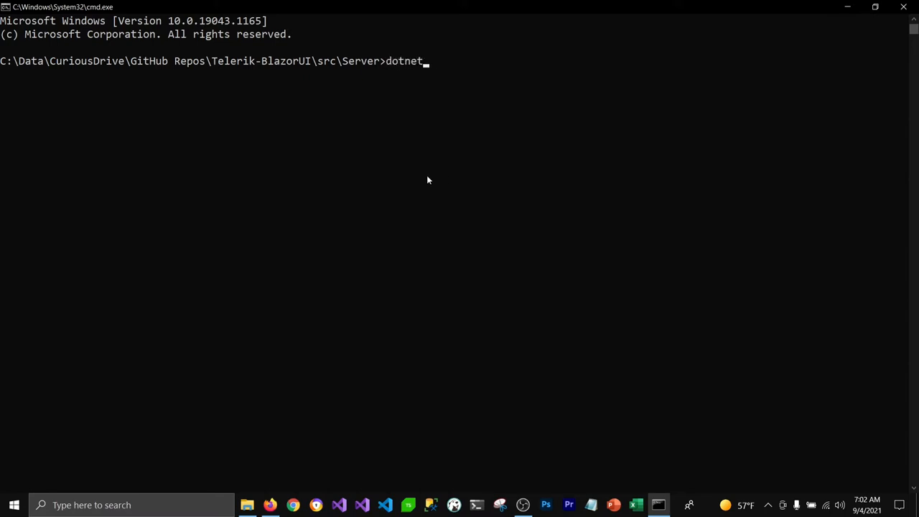
text(run)
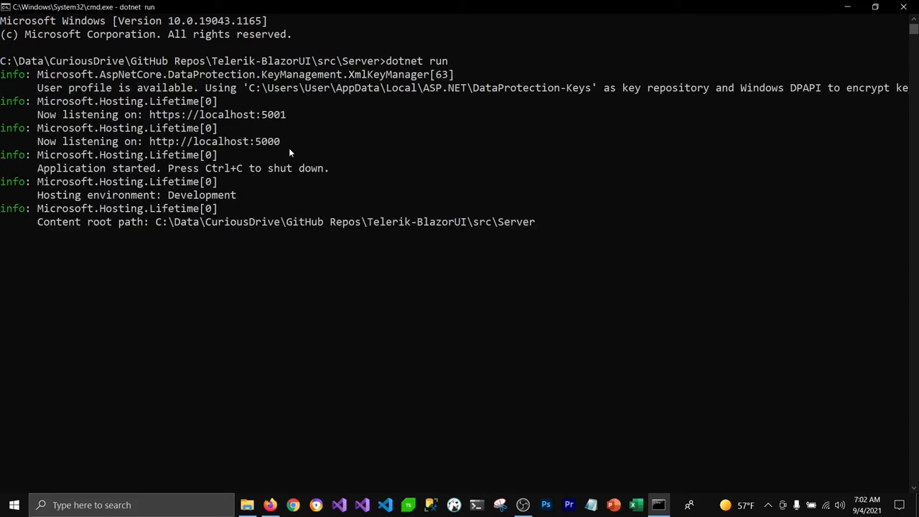
mouse_move(292, 333)
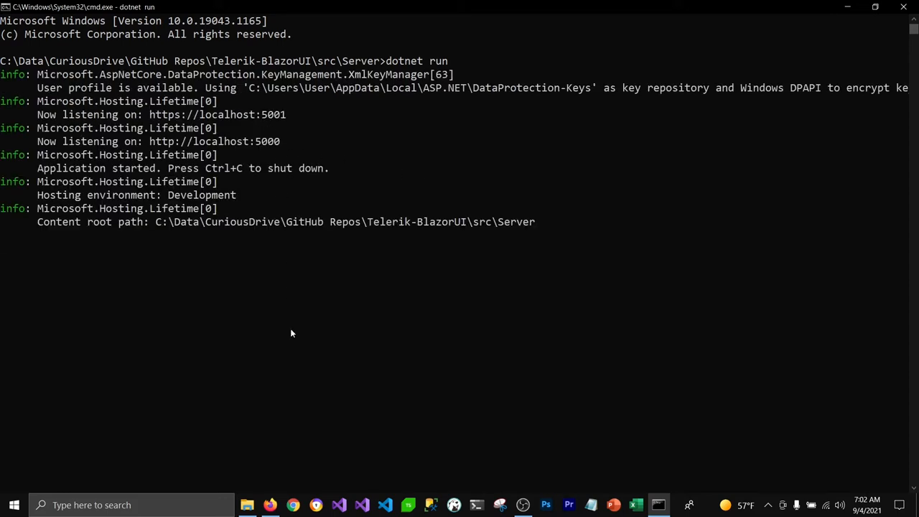
click(292, 504)
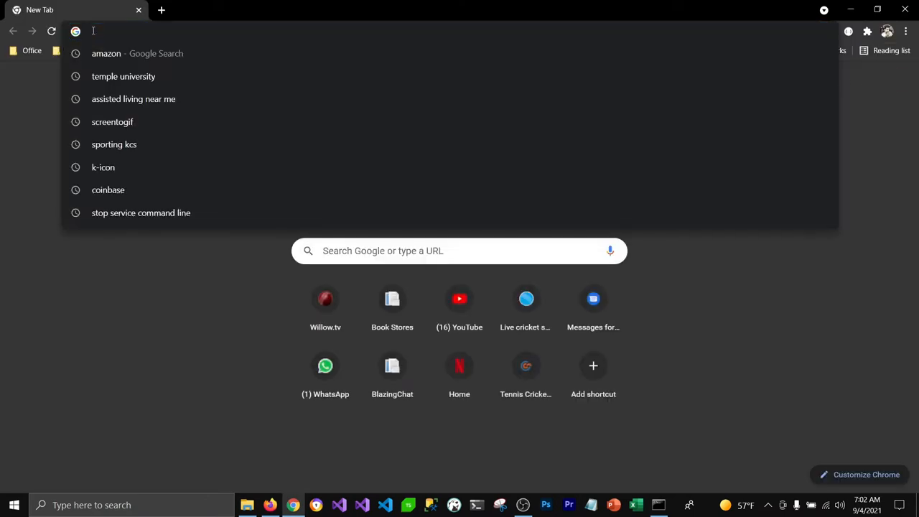
Load the local BookStores App and browse Publishers, Books and the Make Appointments scheduler.
click(392, 298)
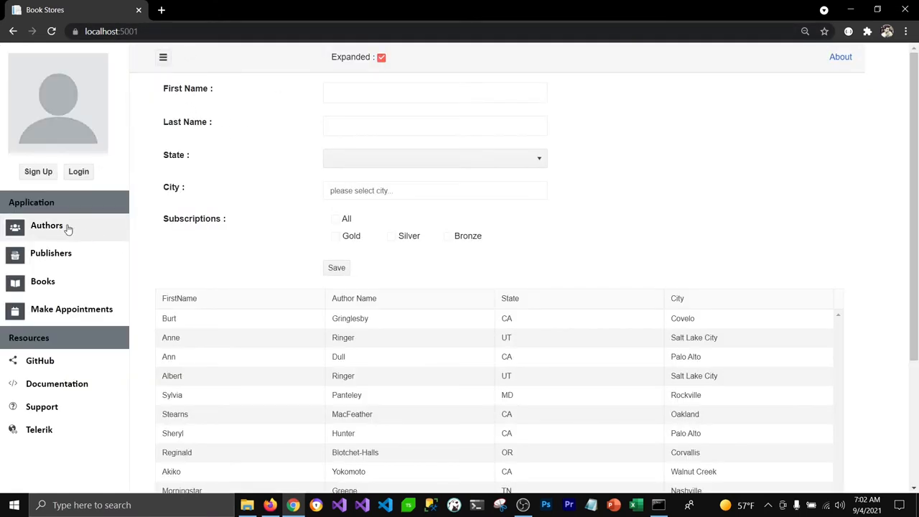
mouse_move(308, 199)
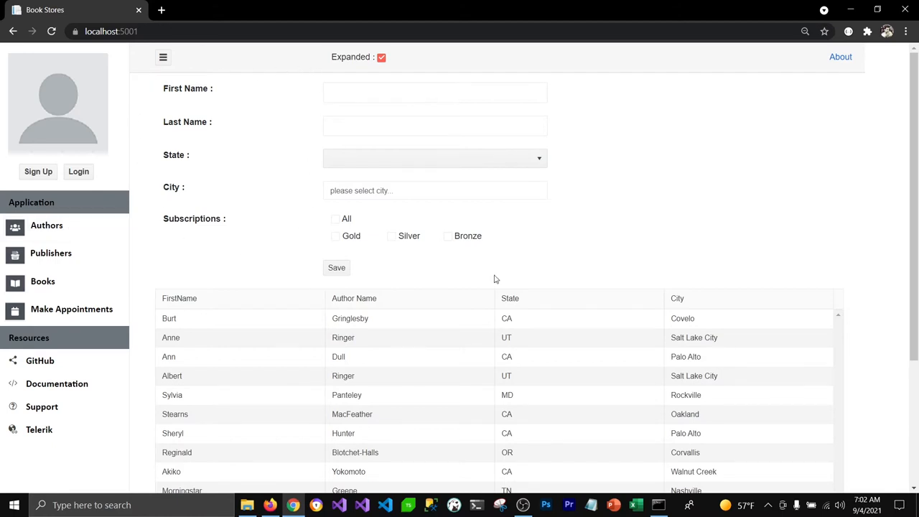
mouse_move(422, 168)
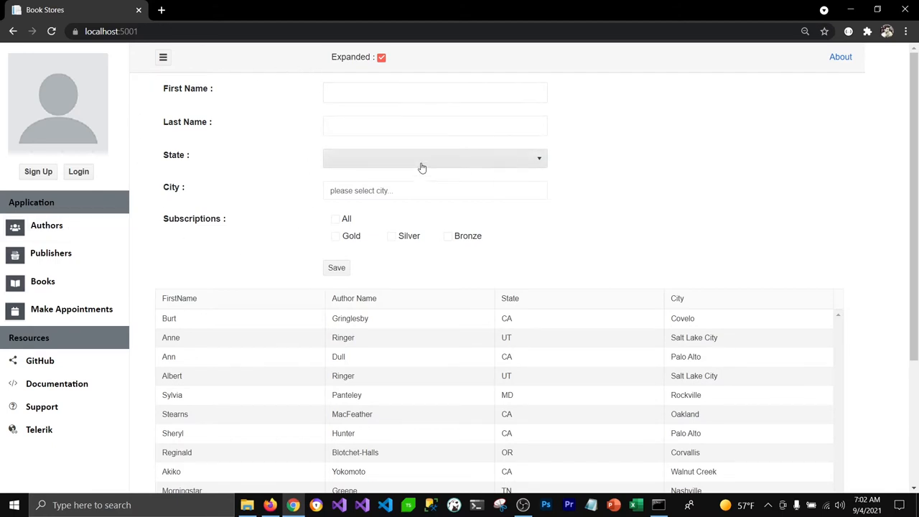
click(335, 219)
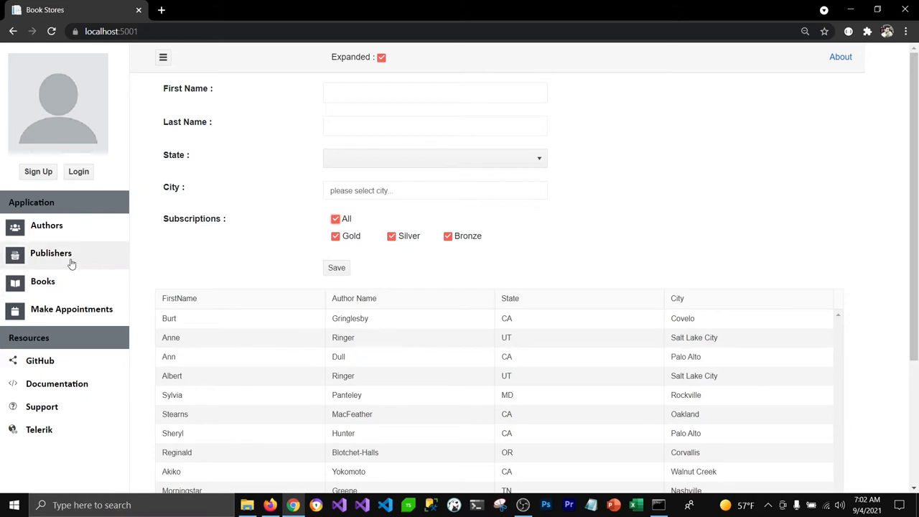
click(51, 253)
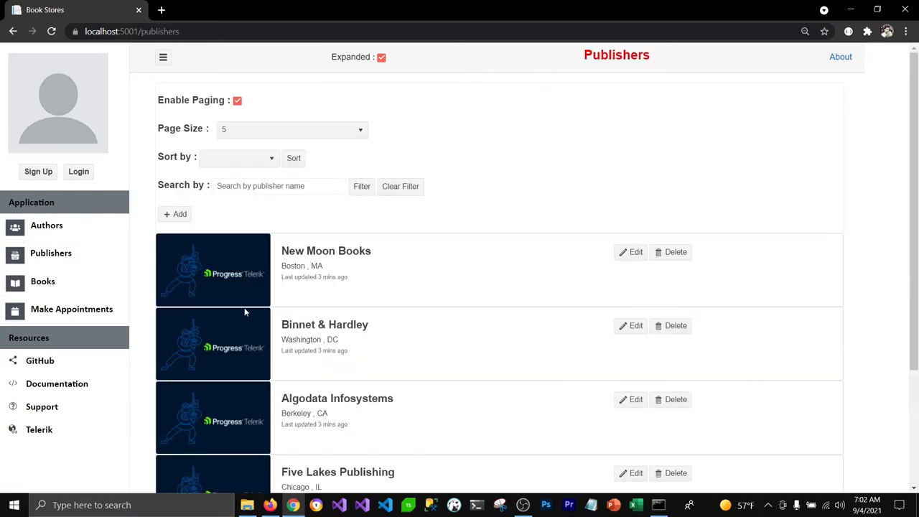
scroll(down, 3)
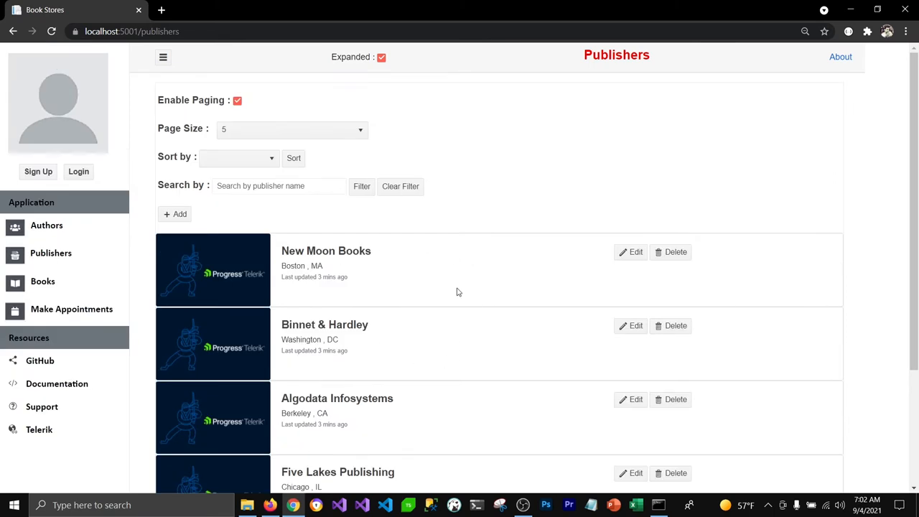
mouse_move(43, 281)
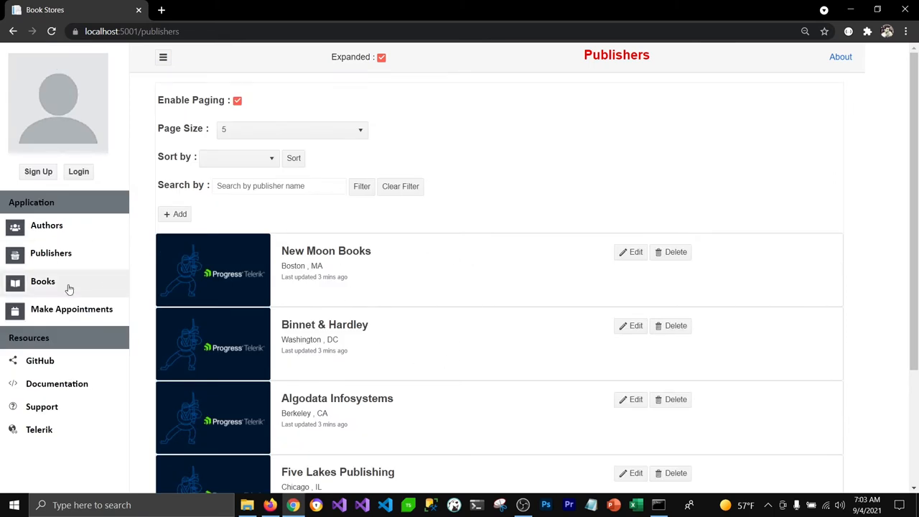
click(42, 280)
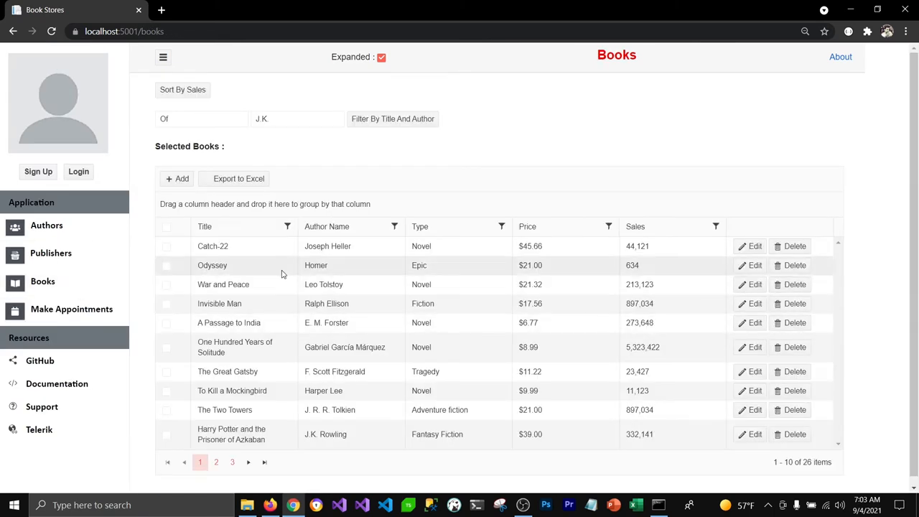
mouse_move(312, 299)
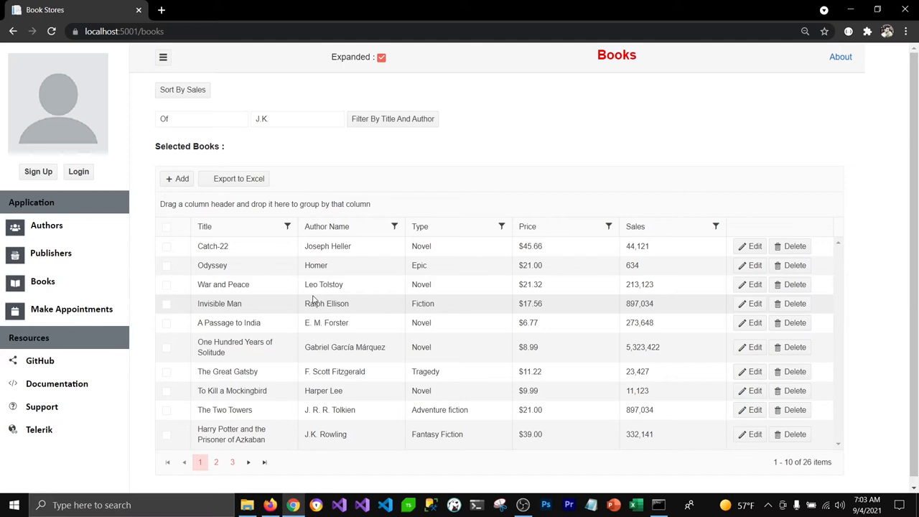
mouse_move(354, 303)
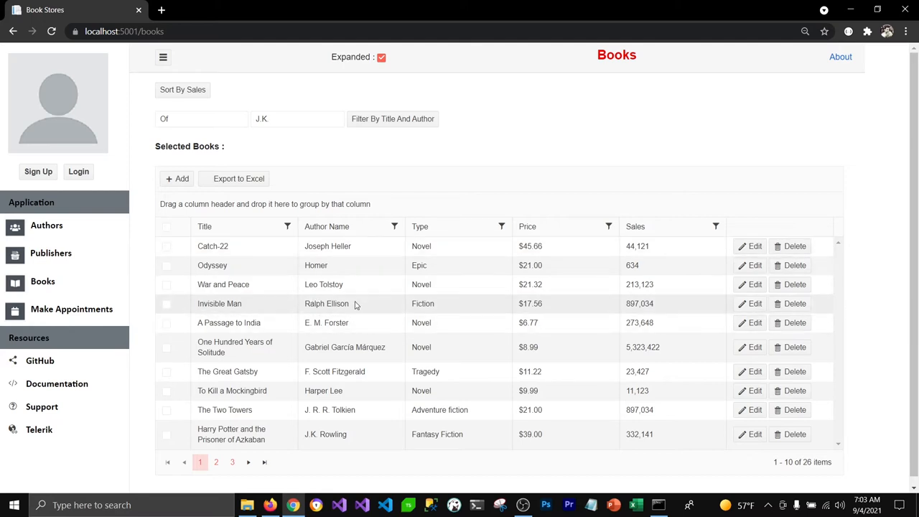
mouse_move(371, 330)
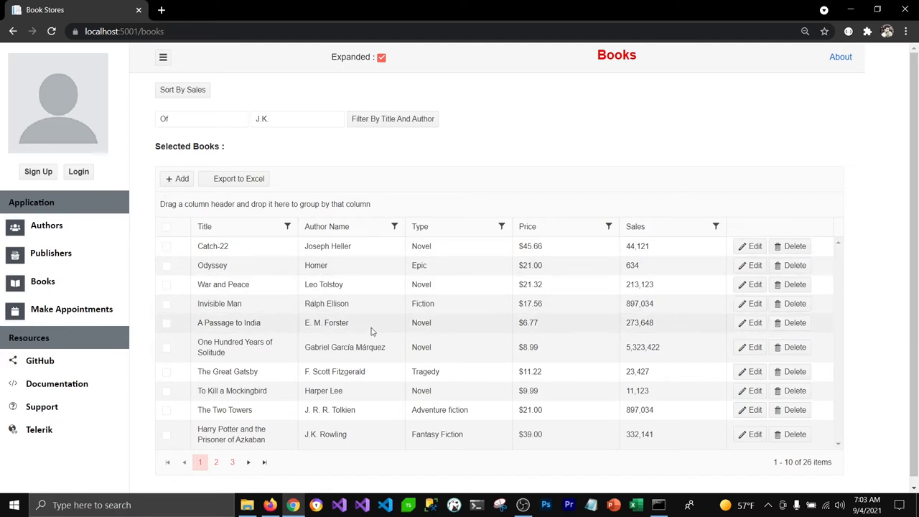
mouse_move(71, 316)
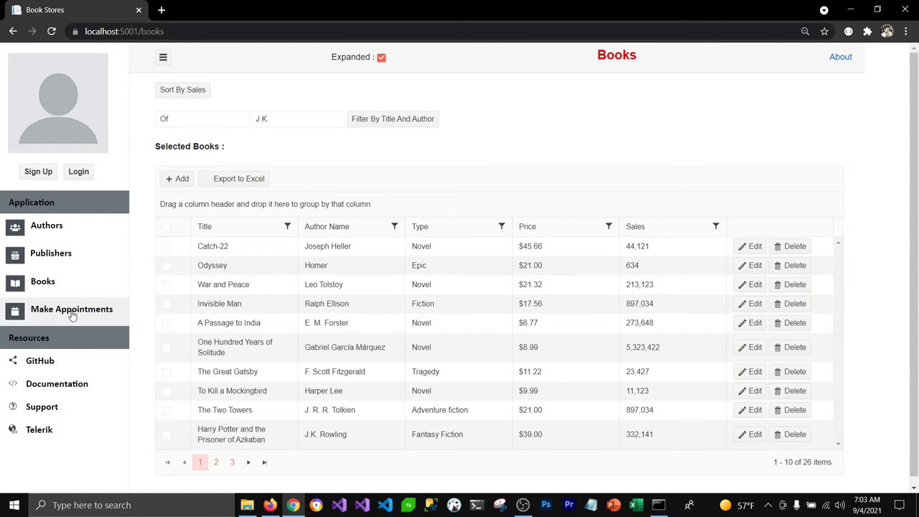
click(71, 309)
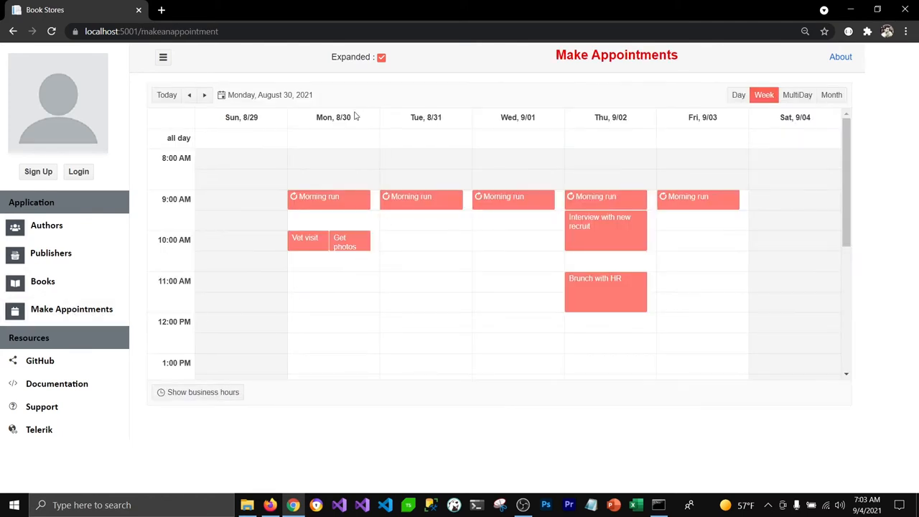
mouse_move(240, 153)
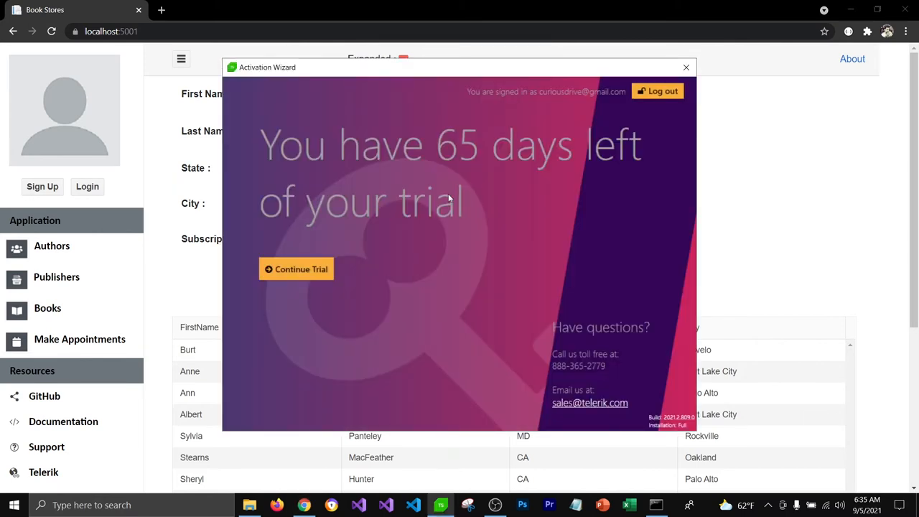
mouse_move(410, 189)
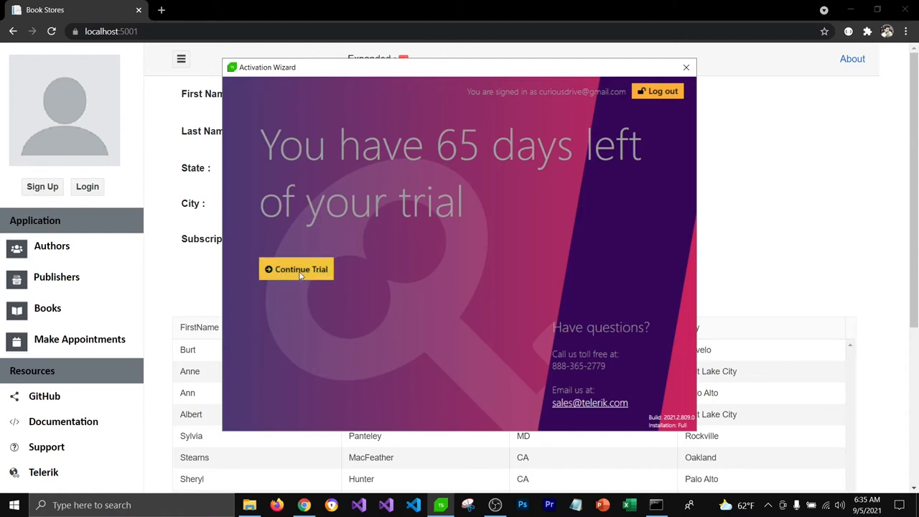
Continue the Test Studio trial to reach the Welcome View.
click(296, 269)
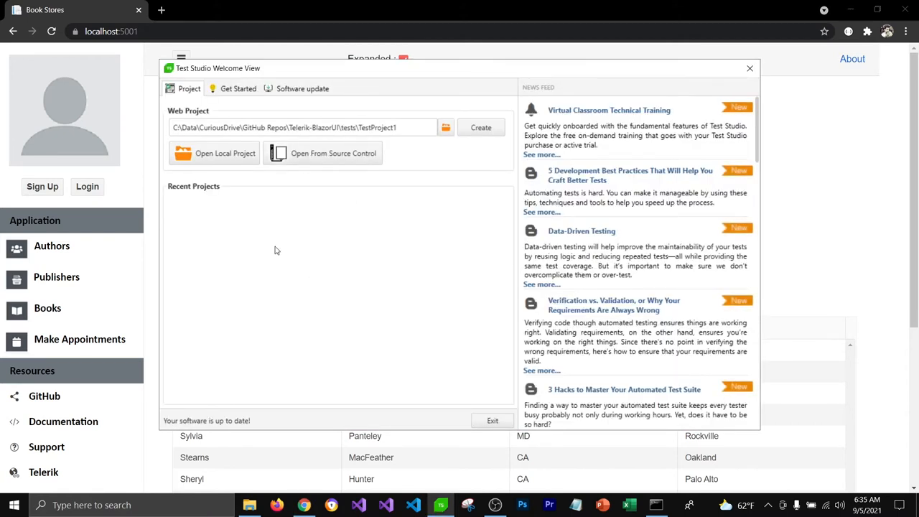
mouse_move(282, 273)
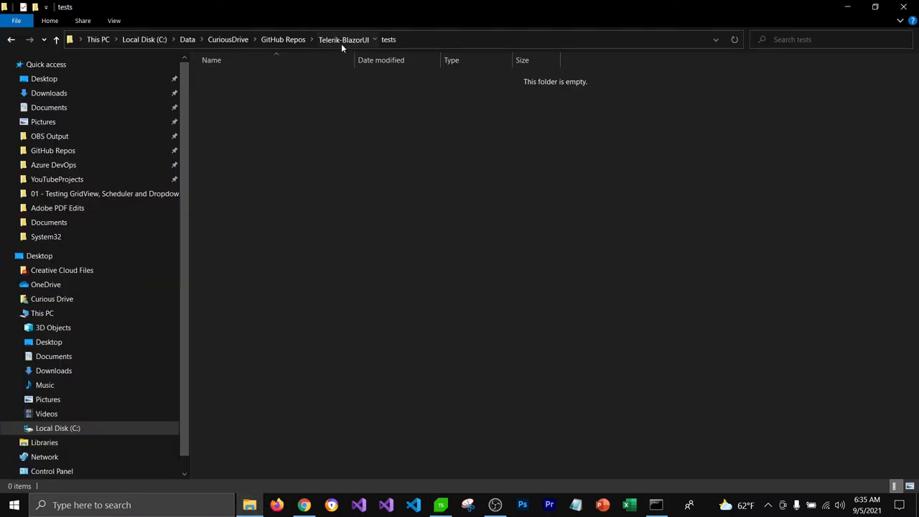
mouse_move(282, 76)
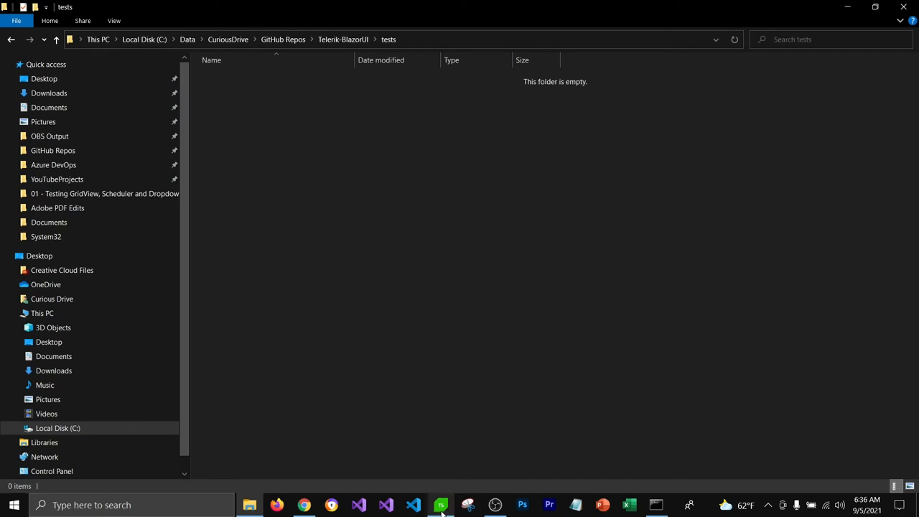
Bring Test Studio back to the front from the taskbar.
click(441, 504)
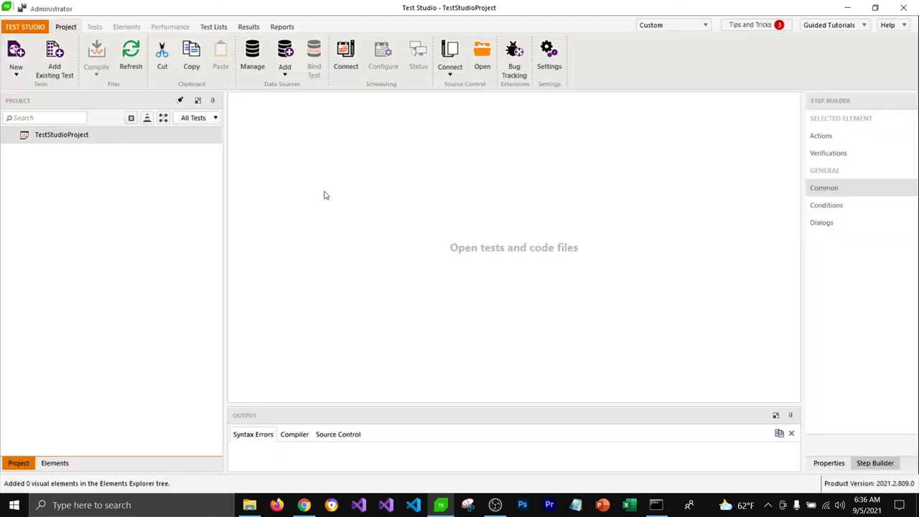
mouse_move(341, 210)
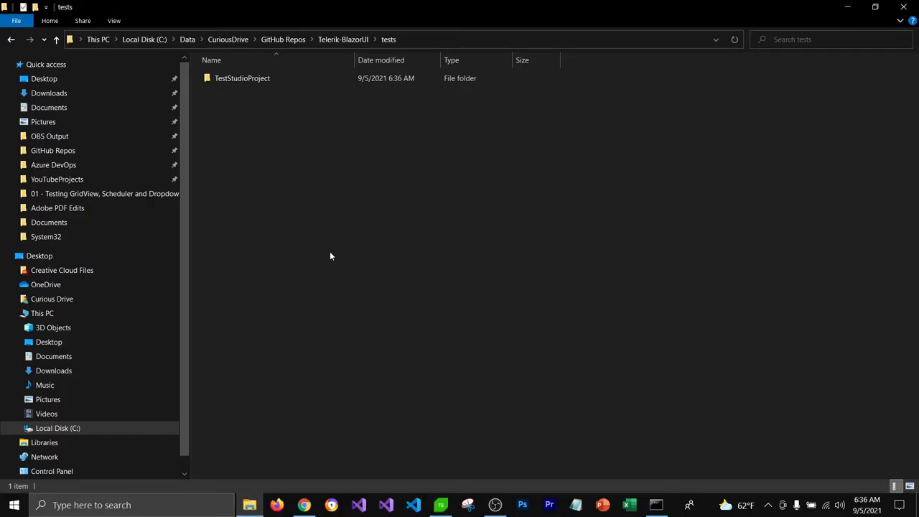
Inspect the TestStudioProject folder and its empty Results subfolder, returning to the project contents.
double_click(242, 77)
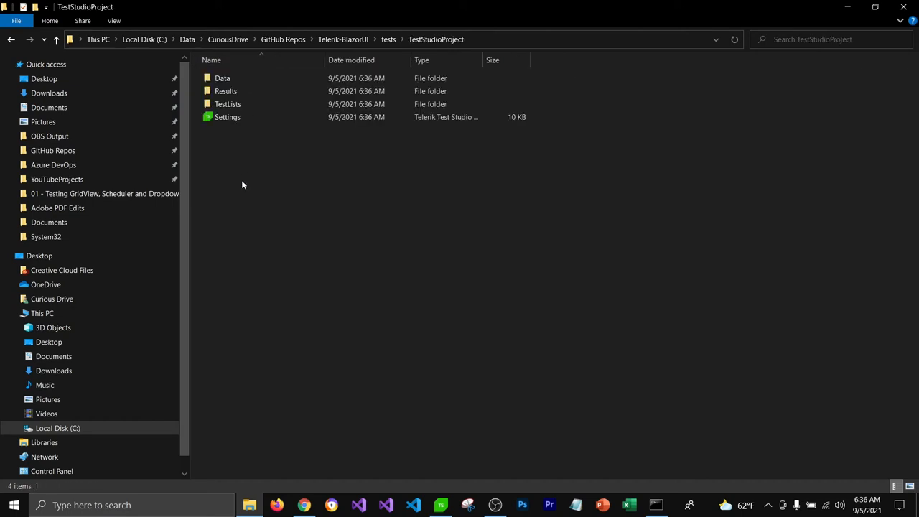
mouse_move(263, 164)
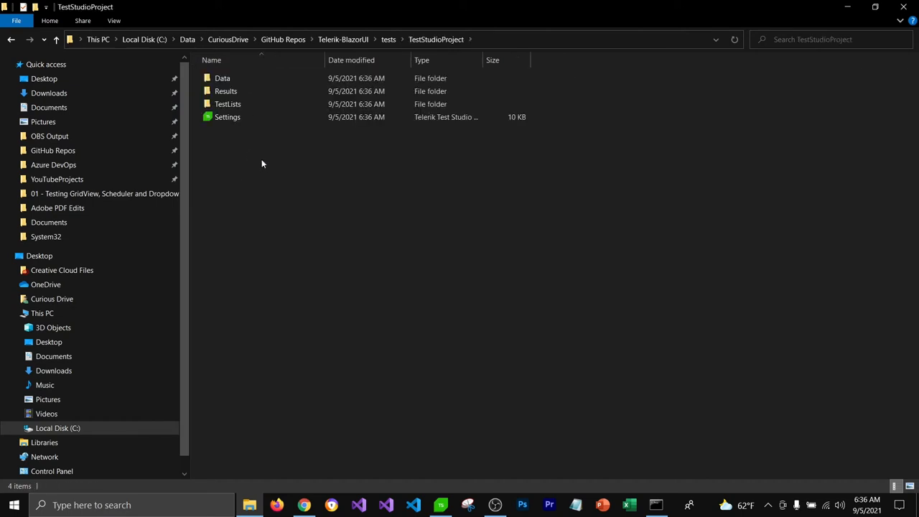
double_click(222, 77)
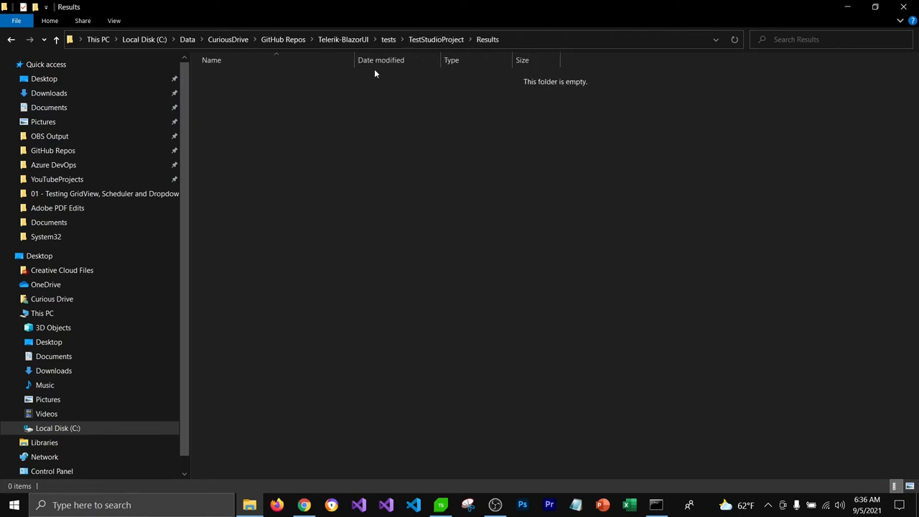
click(436, 39)
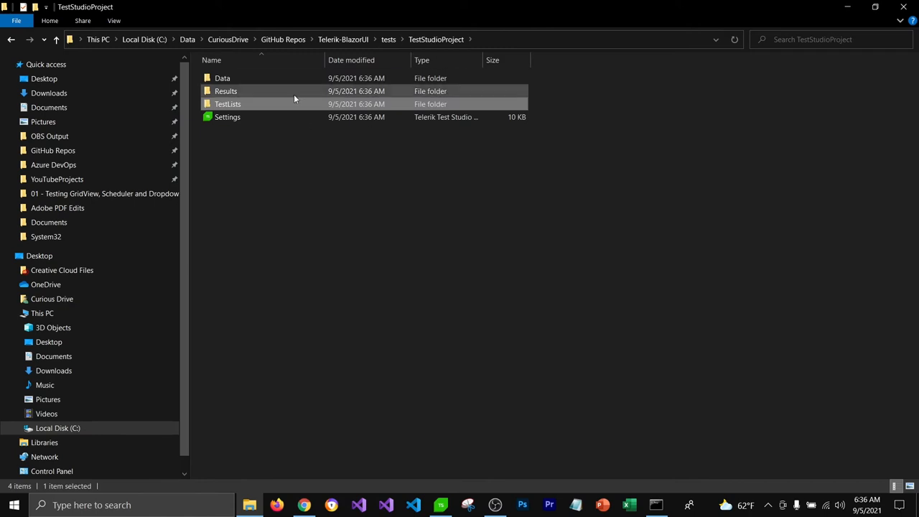
click(227, 104)
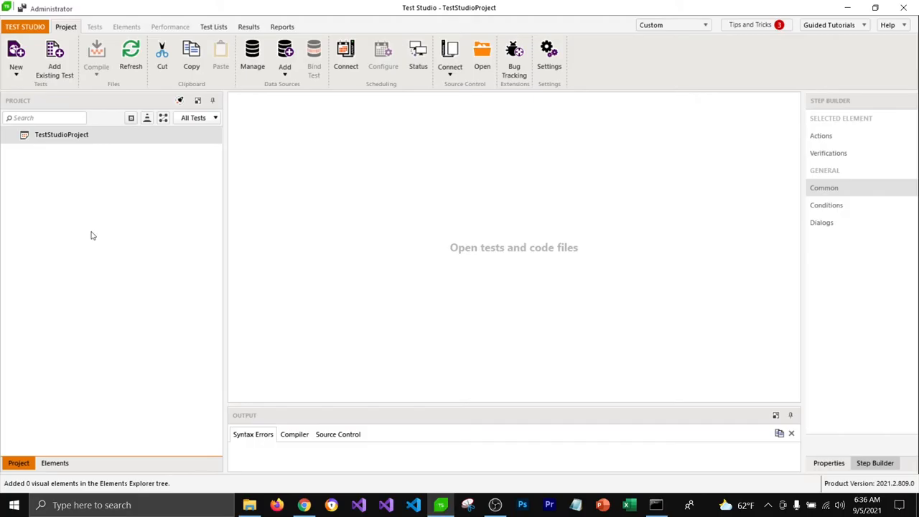
mouse_move(61, 134)
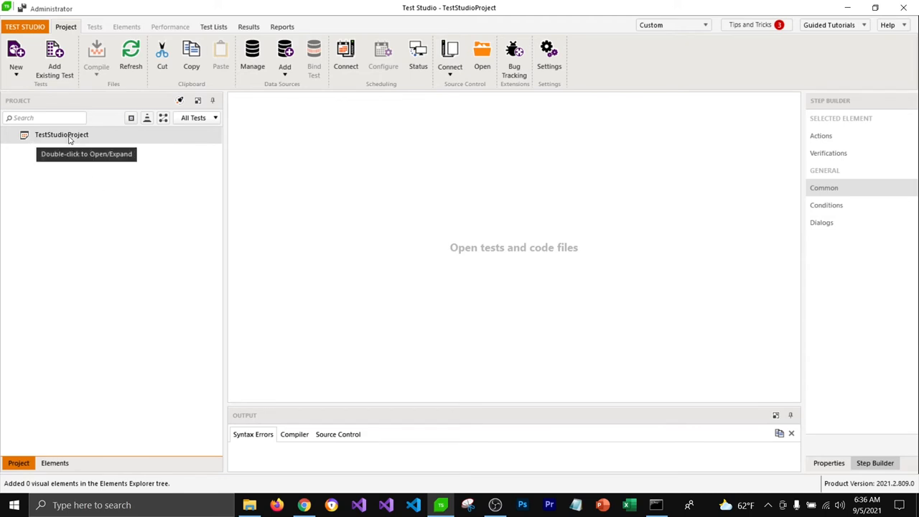
Add a new web test to TestStudioProject from the project's context menu.
right_click(61, 135)
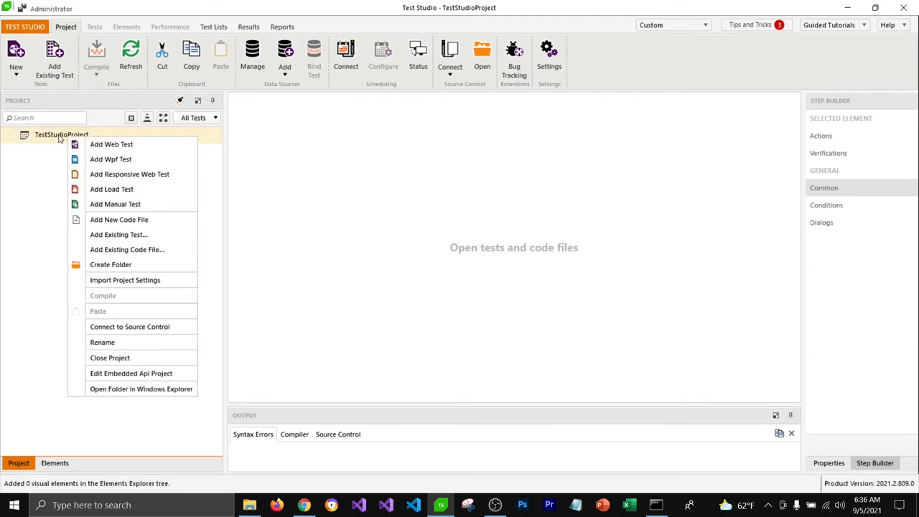
mouse_move(111, 144)
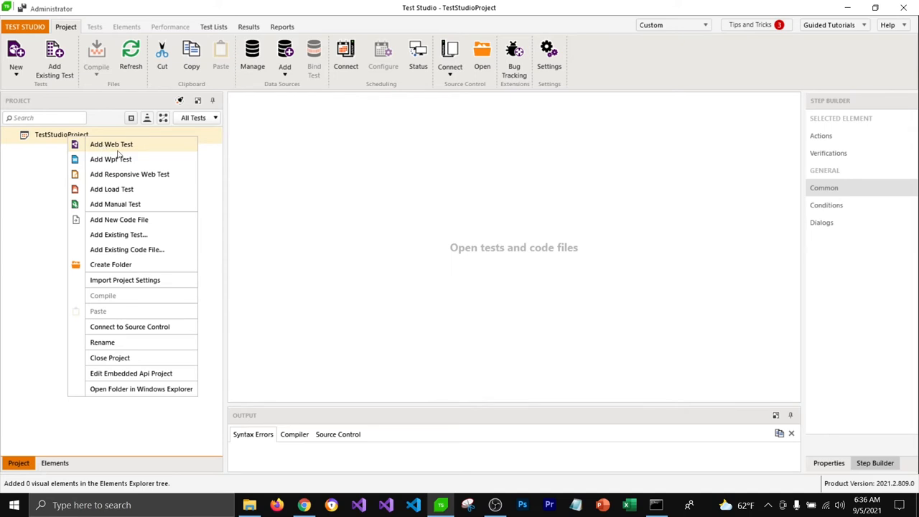
click(111, 145)
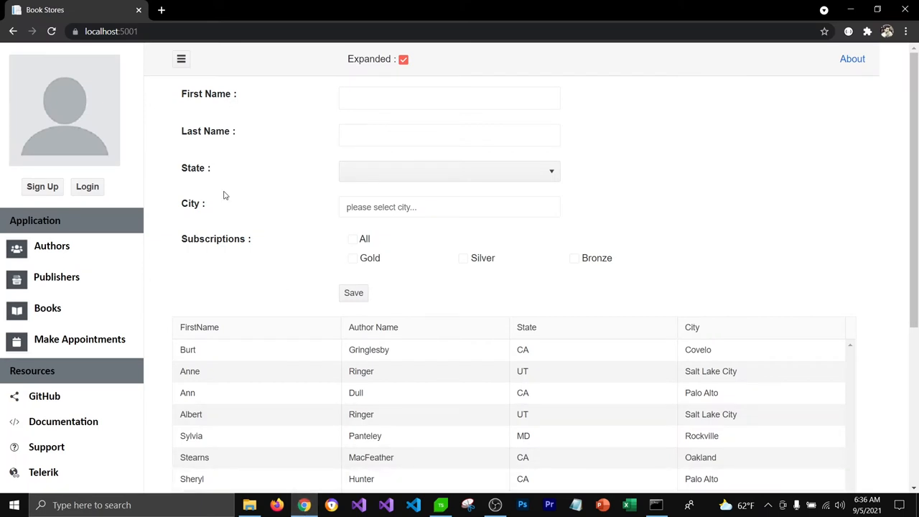
mouse_move(232, 322)
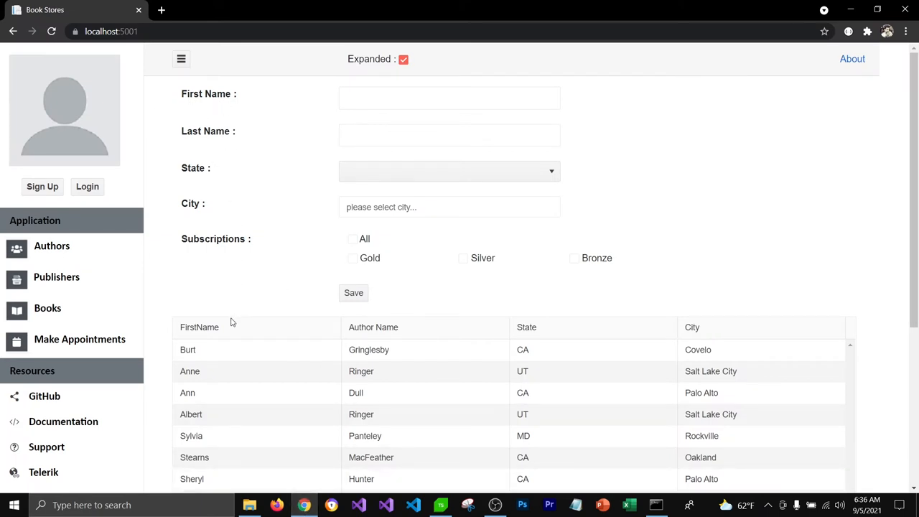
Open Chrome's Settings from the main menu to reach the Extensions page.
click(449, 98)
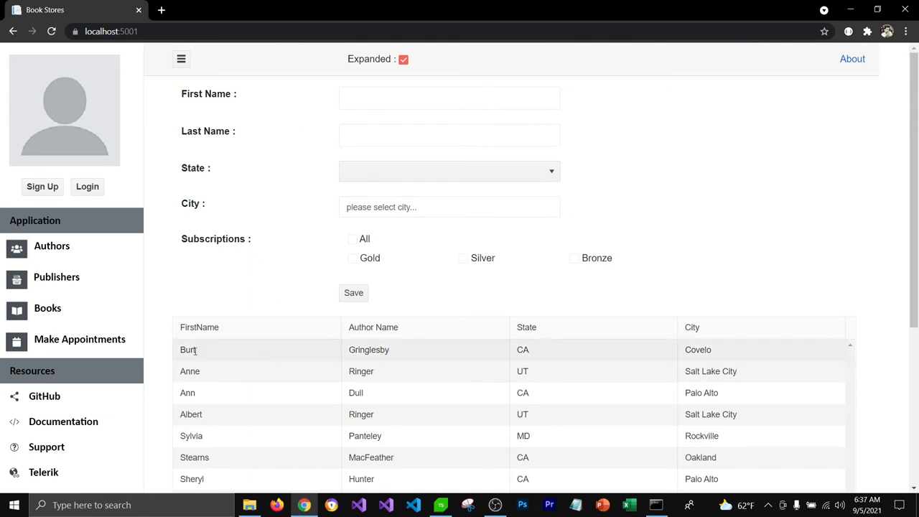
mouse_move(429, 362)
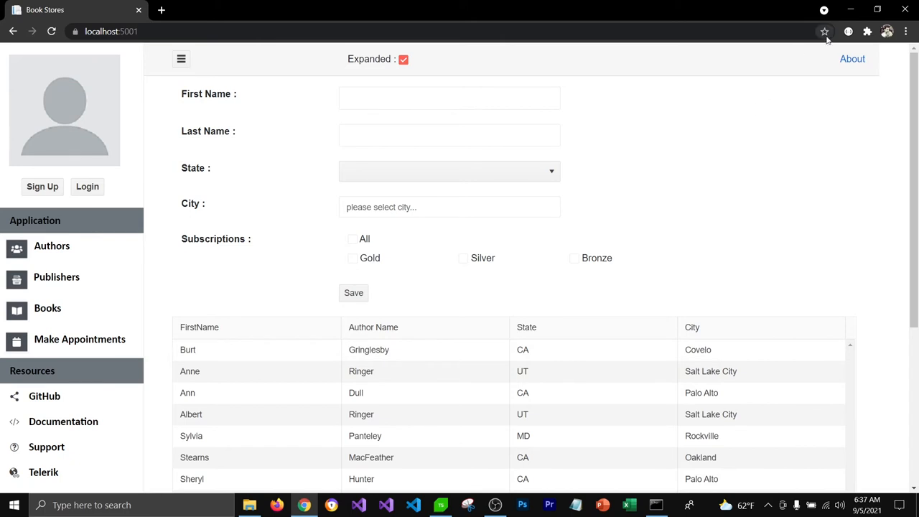
click(905, 31)
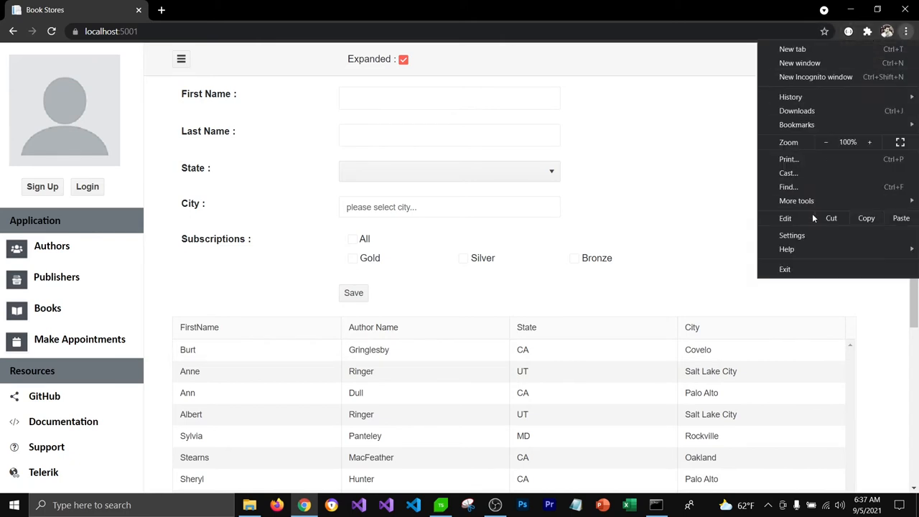
click(792, 234)
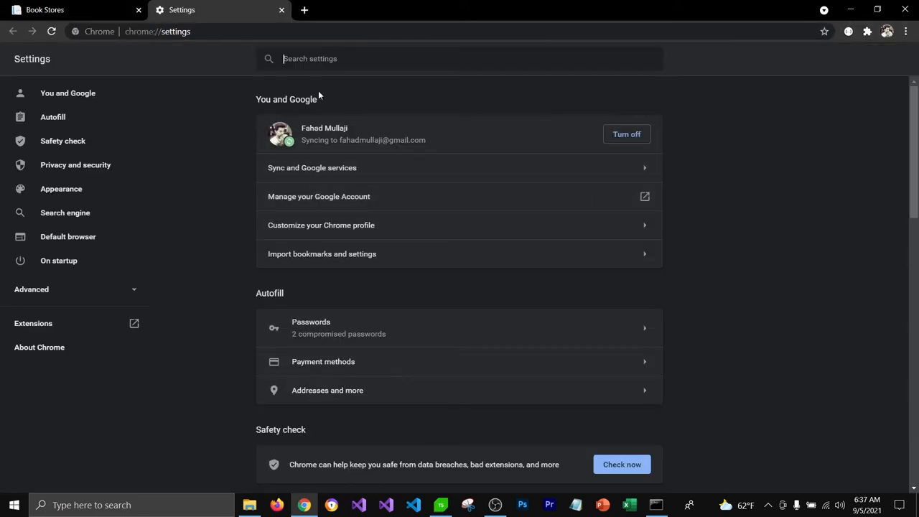
mouse_move(99, 163)
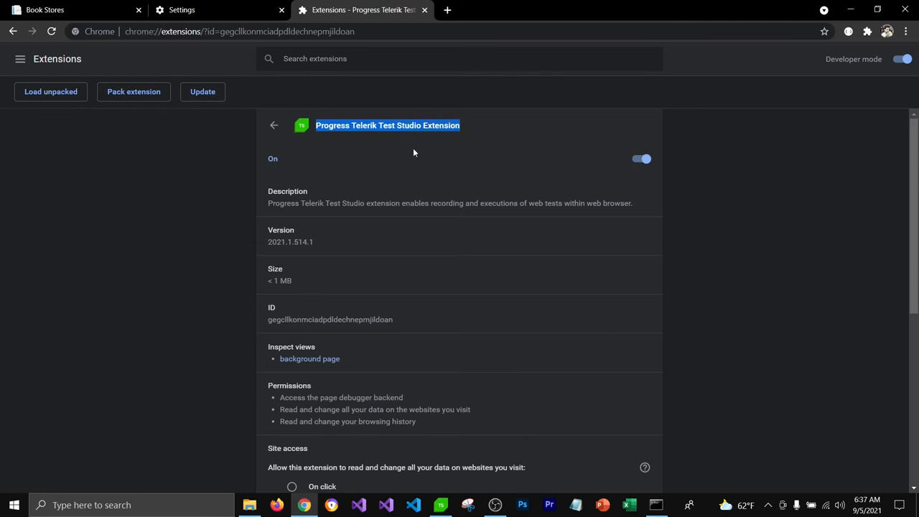
mouse_move(391, 169)
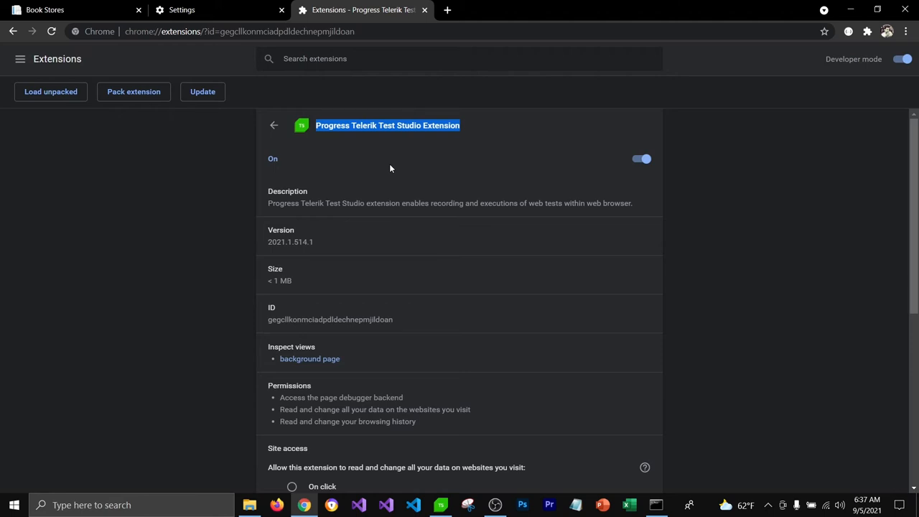
mouse_move(855, 51)
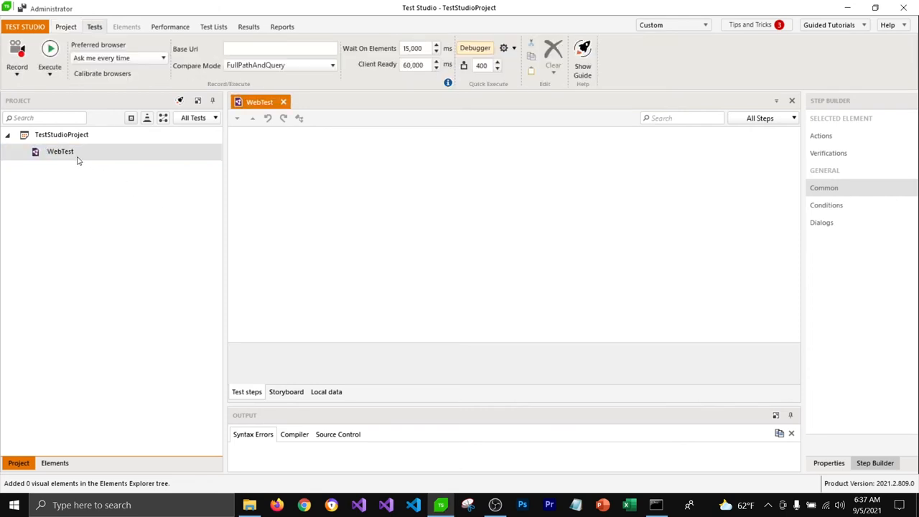
Rename the web test to CreateANewAuthorTest and start recording it.
click(65, 27)
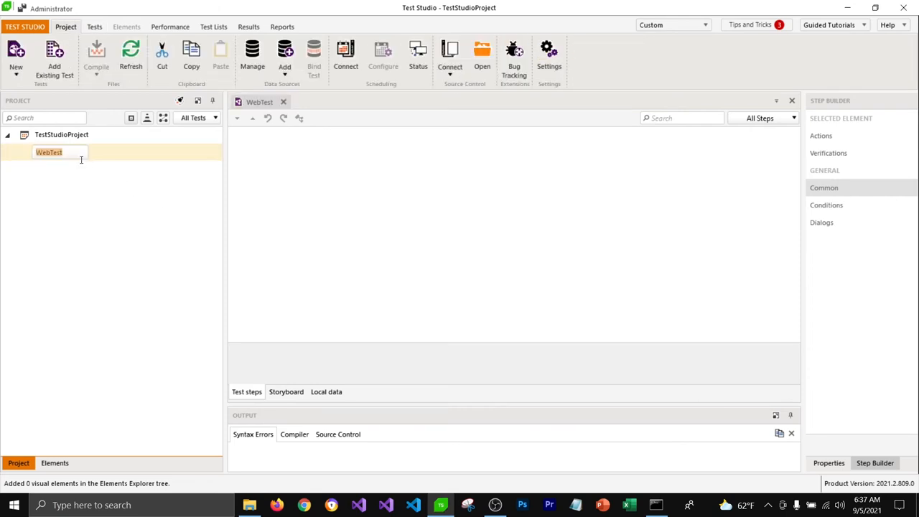
text(Create)
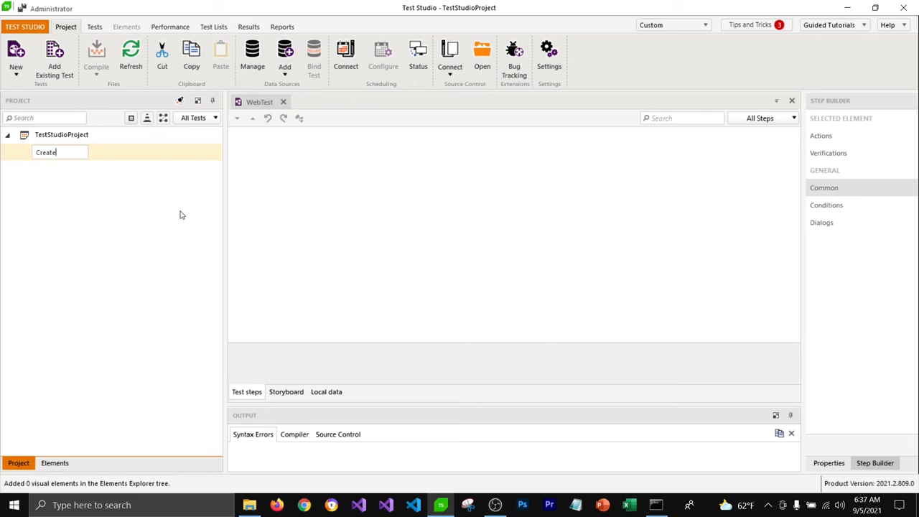
text(ANewAuthorTest)
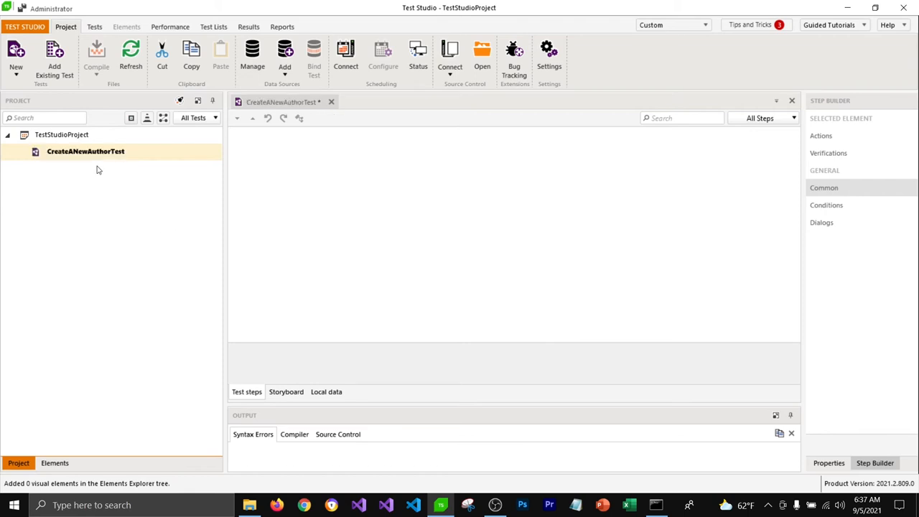
right_click(85, 151)
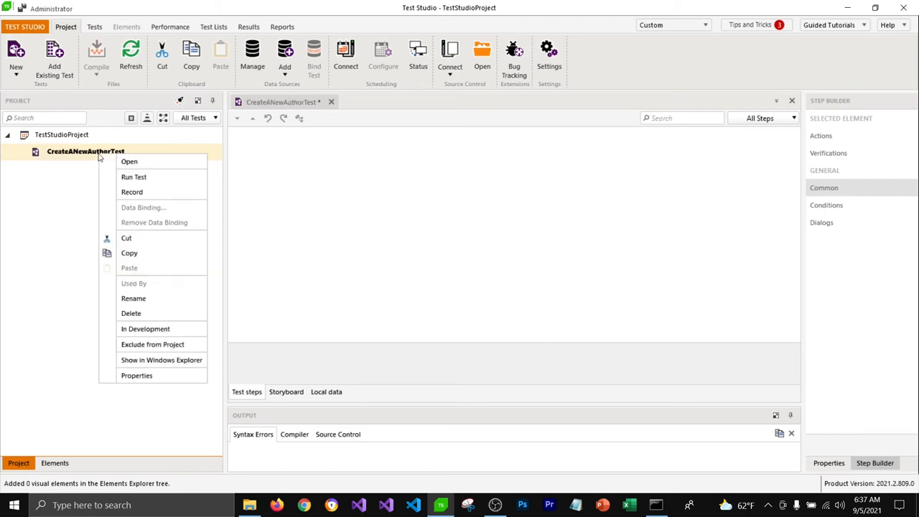
mouse_move(132, 192)
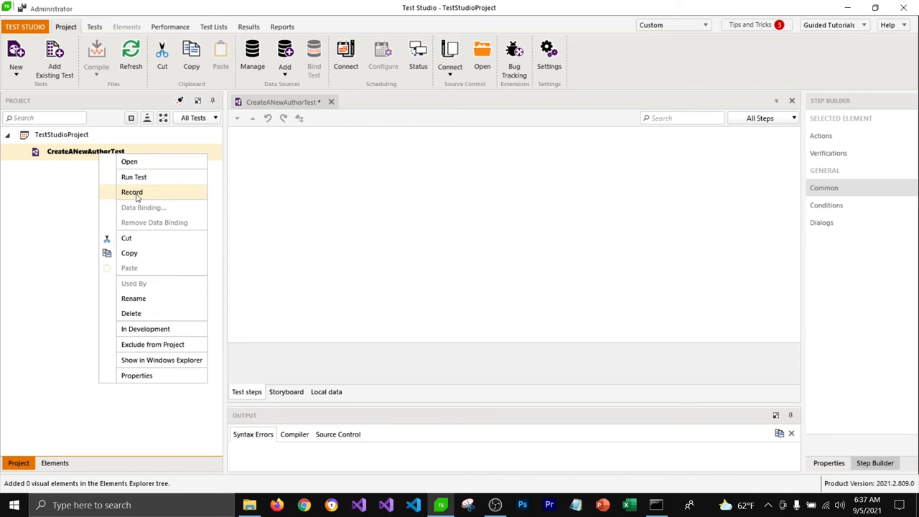
click(132, 192)
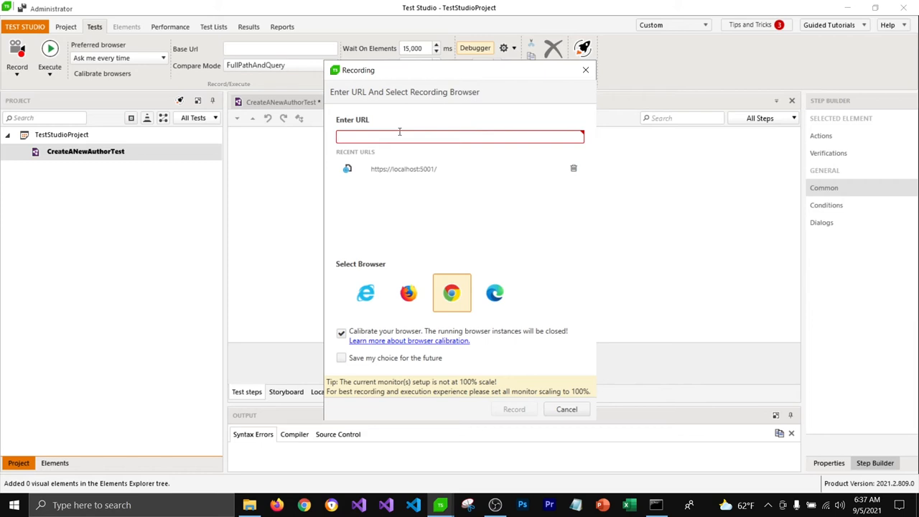
mouse_move(393, 136)
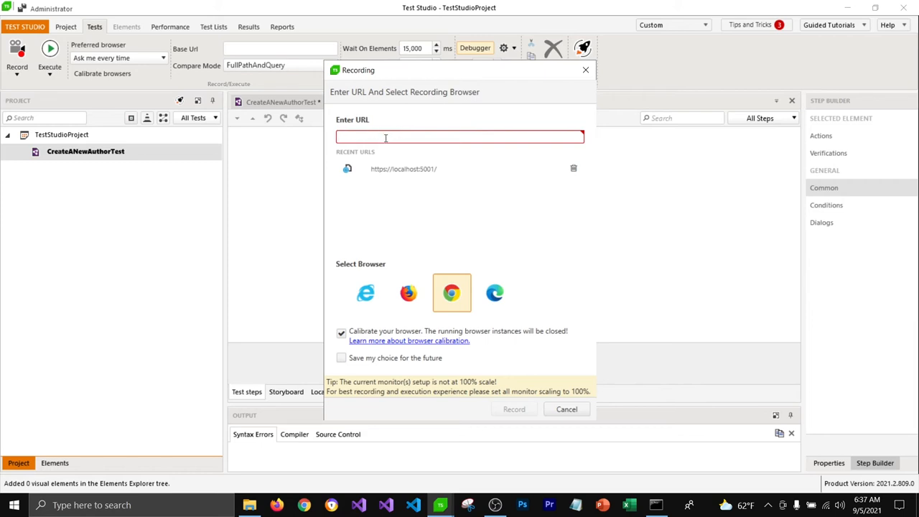
mouse_move(403, 168)
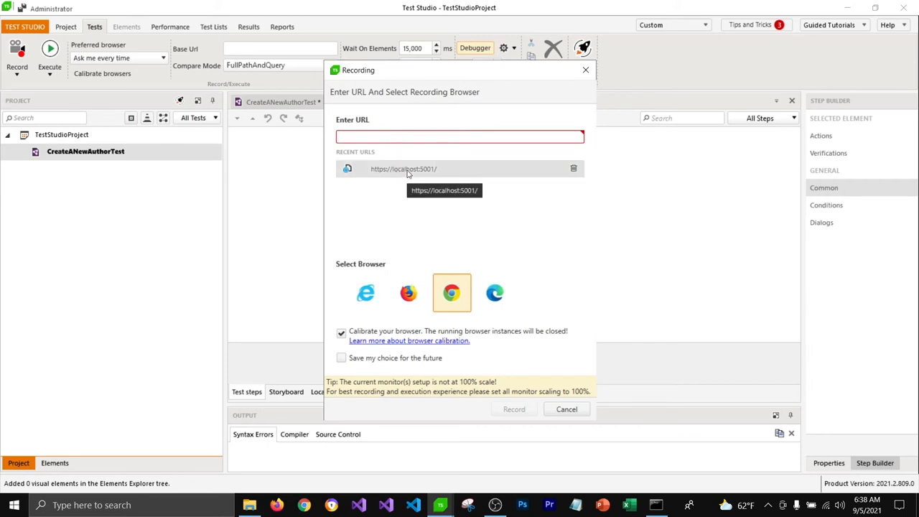
click(403, 168)
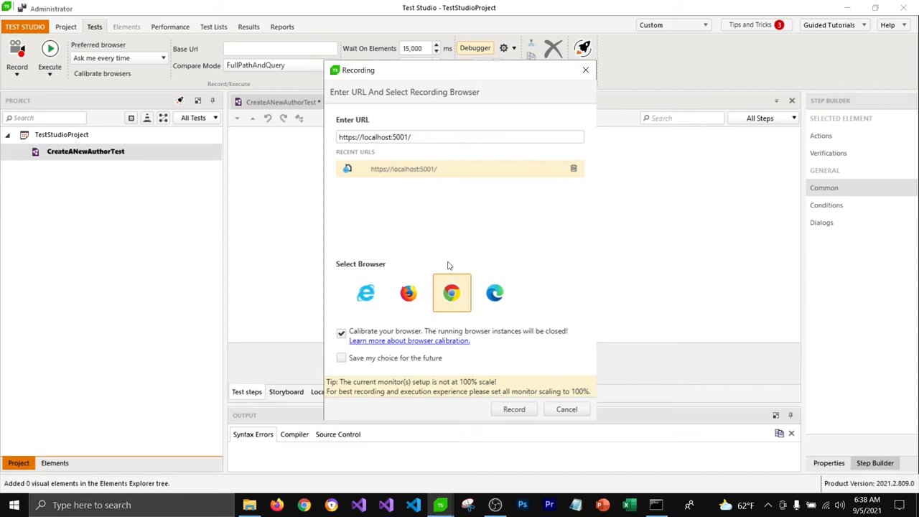
mouse_move(451, 293)
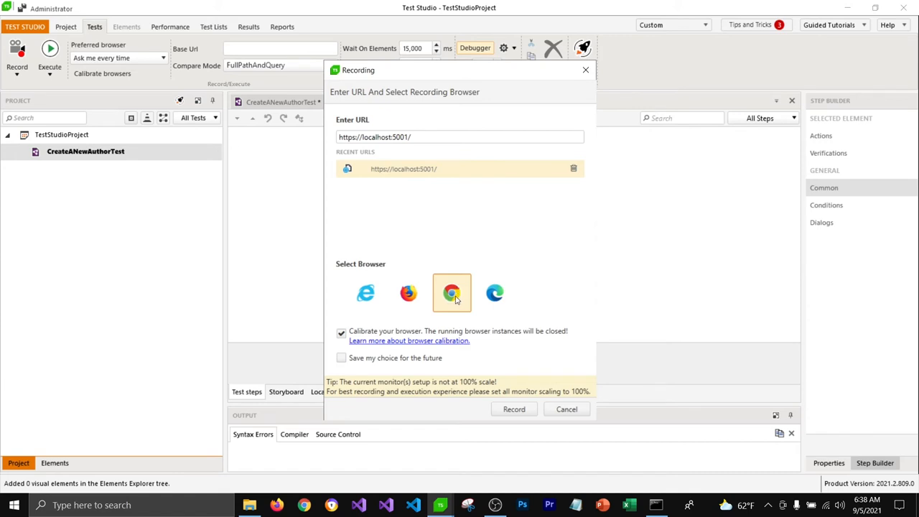
click(514, 409)
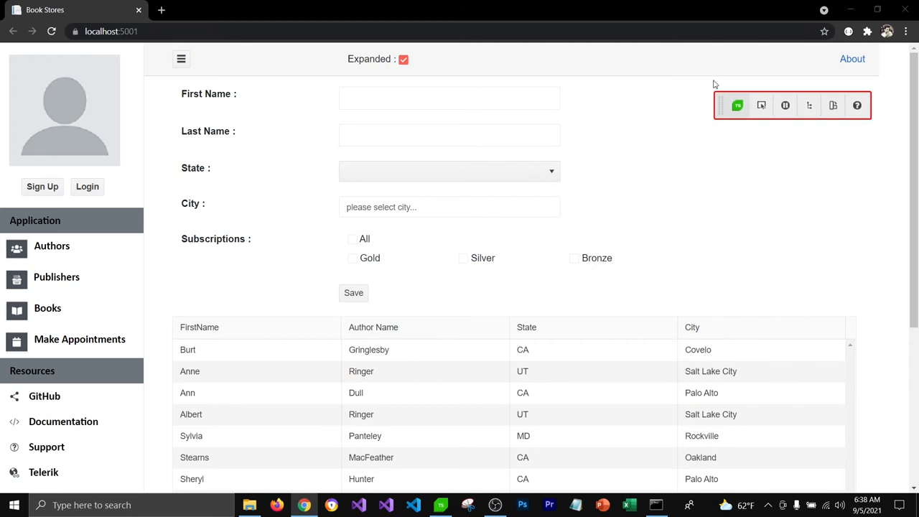
mouse_move(837, 82)
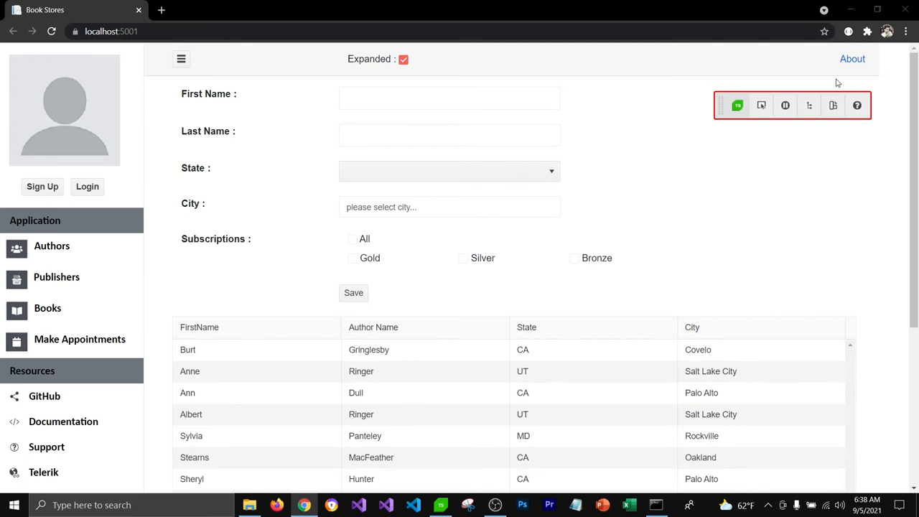
mouse_move(774, 141)
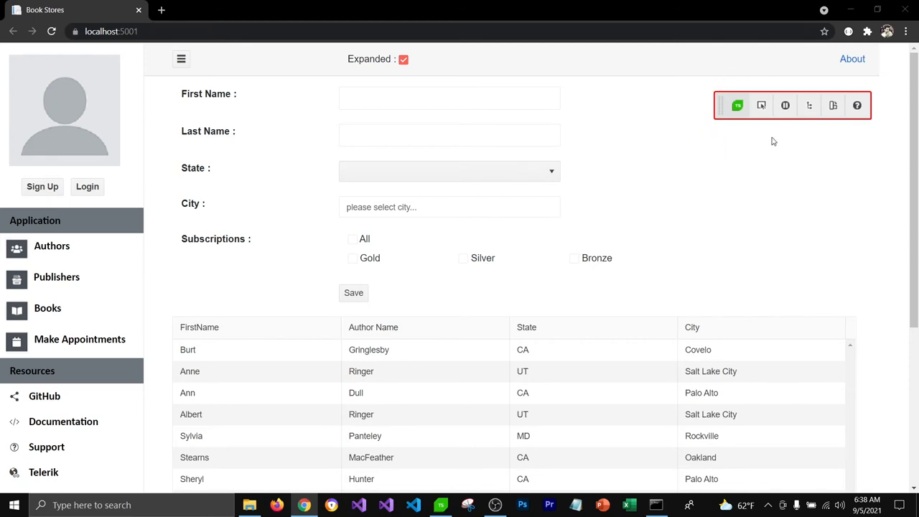
mouse_move(767, 134)
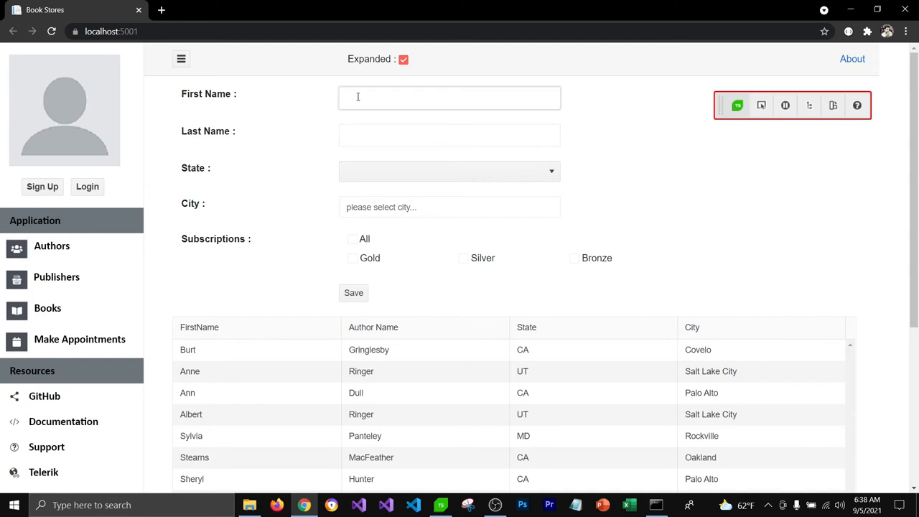
text(Fahad)
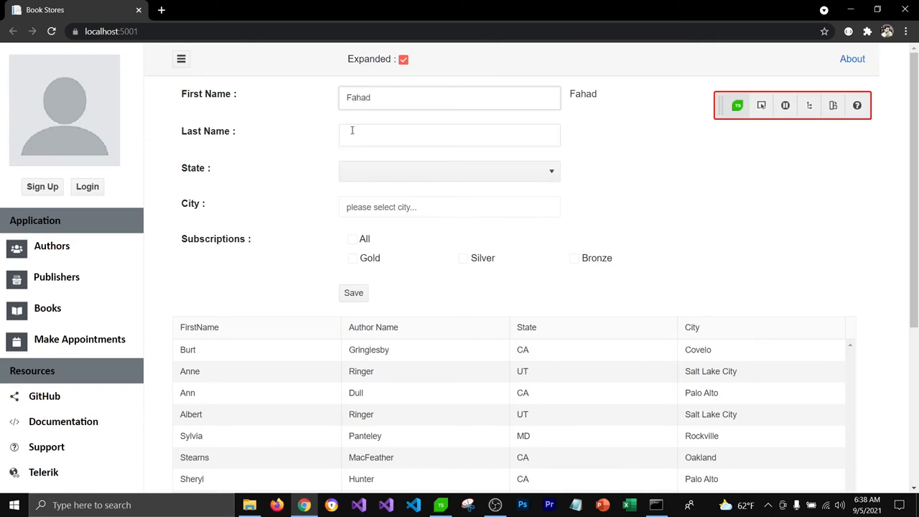
text(Mplla)
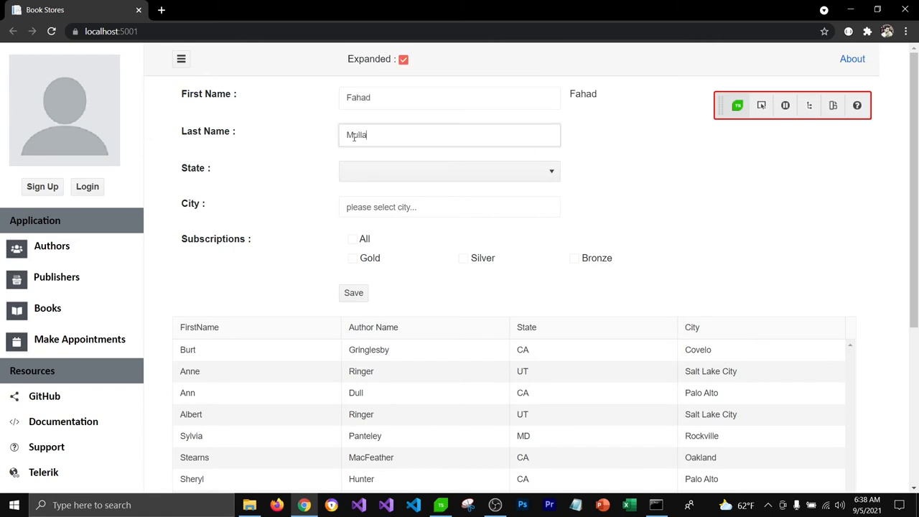
click(449, 171)
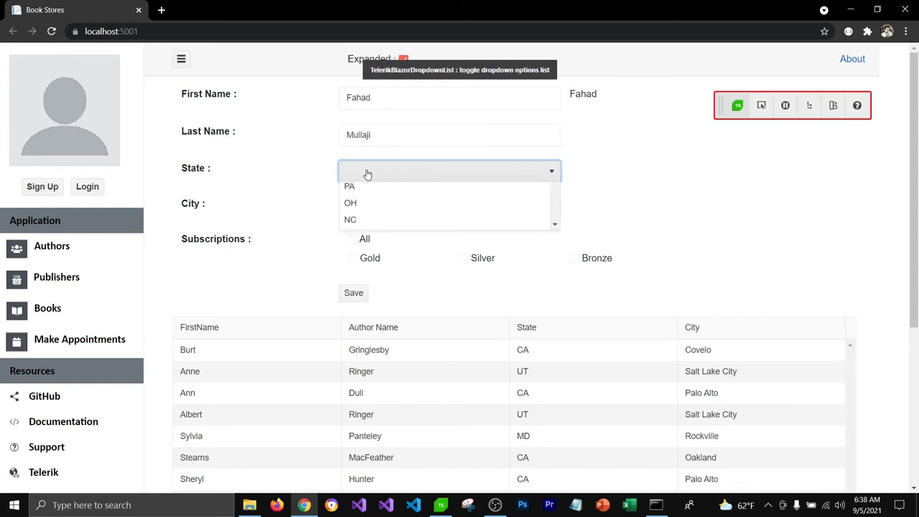
click(350, 186)
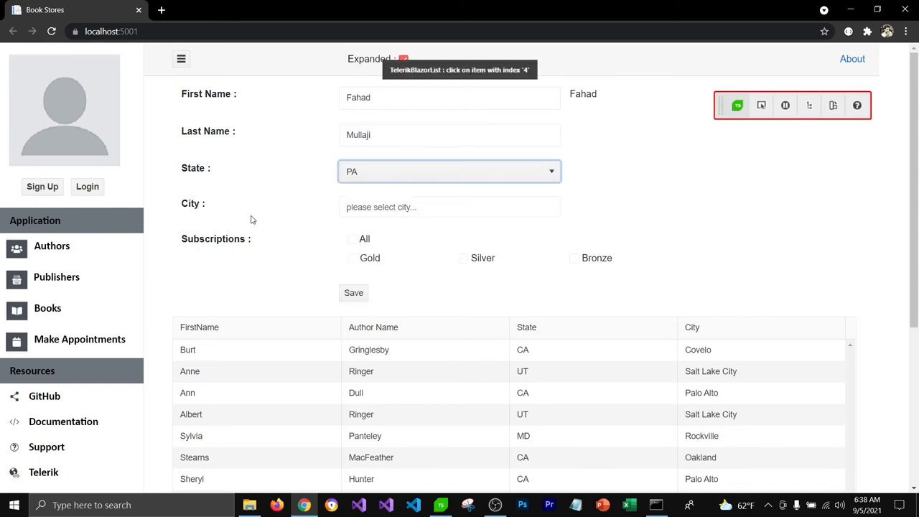
click(353, 293)
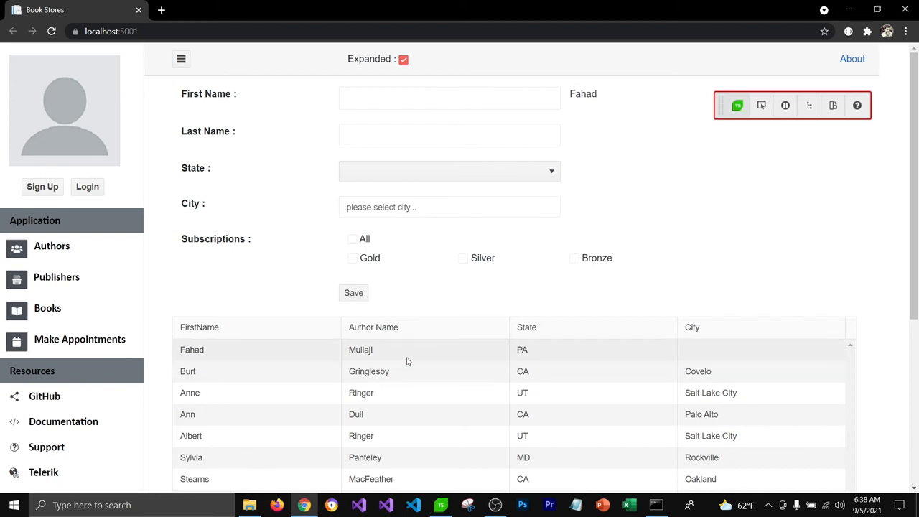
mouse_move(696, 352)
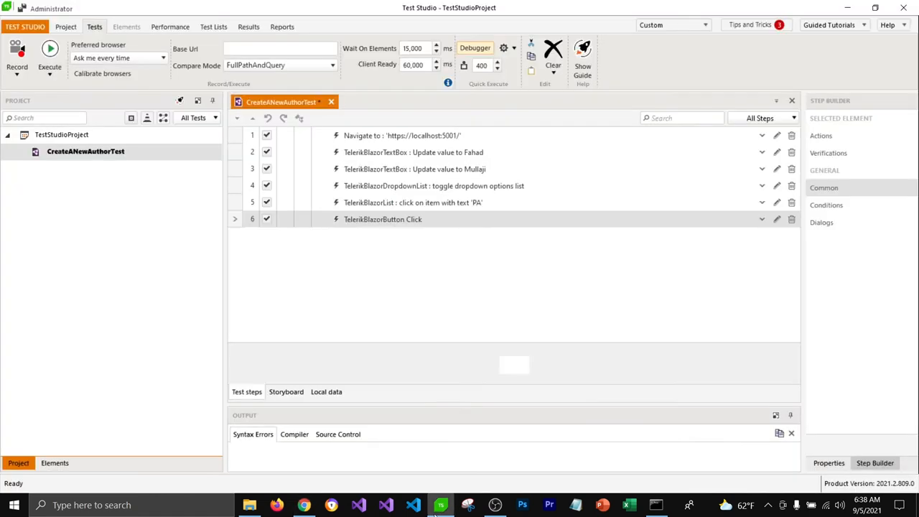
mouse_move(421, 298)
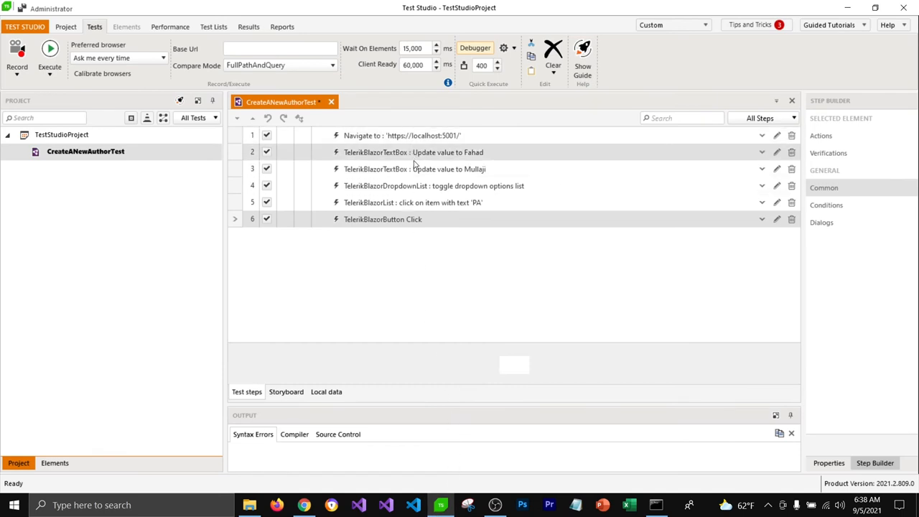
mouse_move(411, 219)
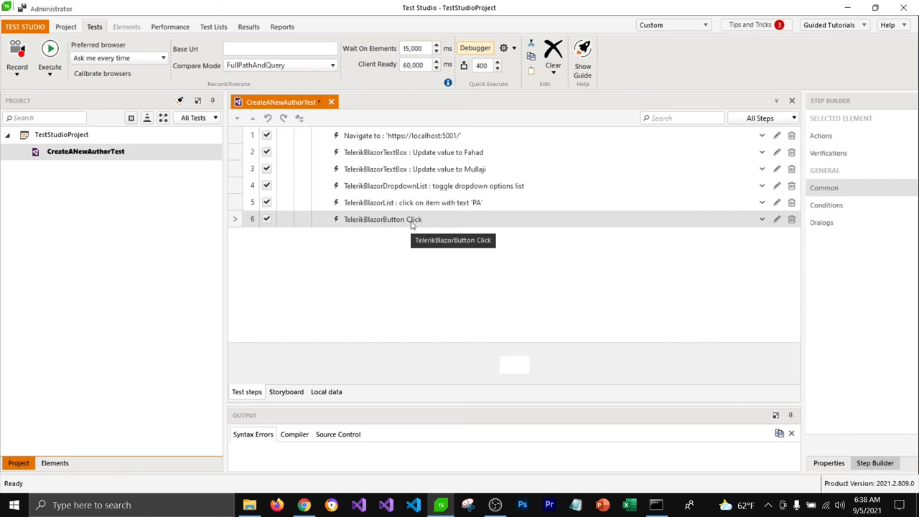
mouse_move(423, 48)
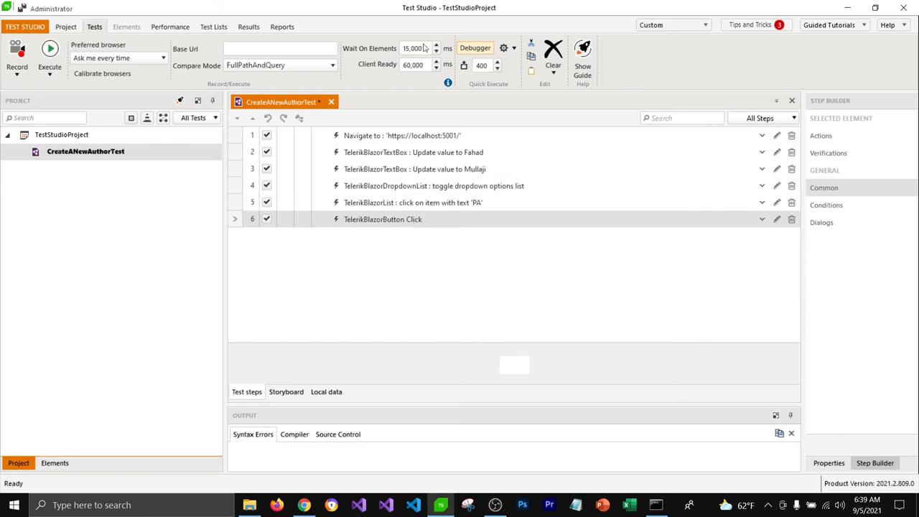
mouse_move(305, 505)
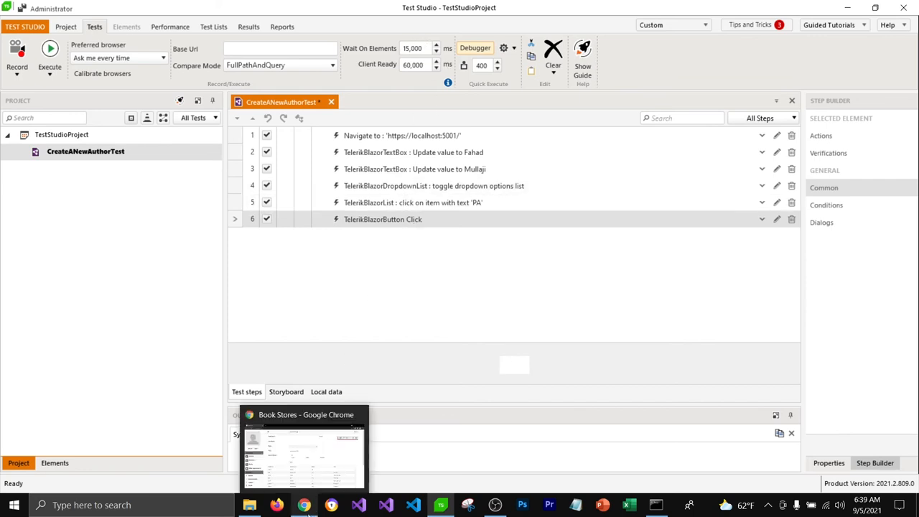
Add a Quick Steps verification that the Fahad grid cell's text is 'Fahad'.
click(302, 446)
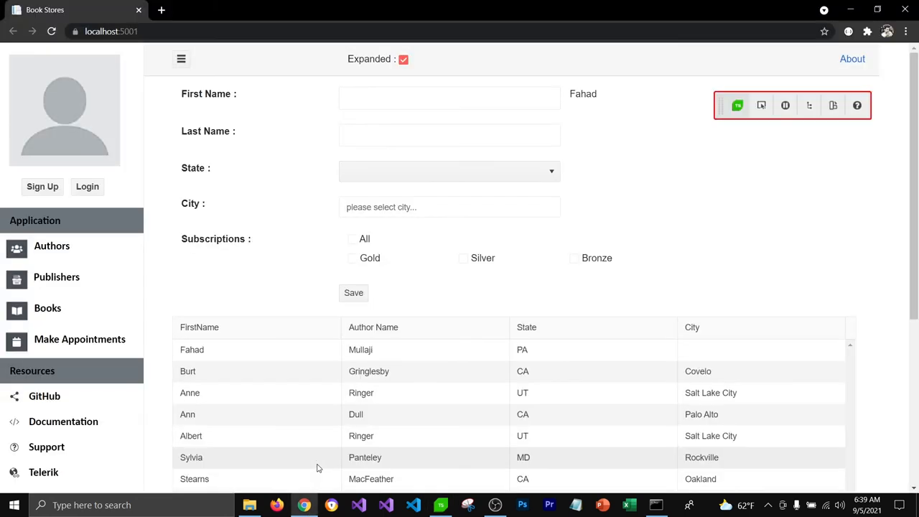
click(191, 349)
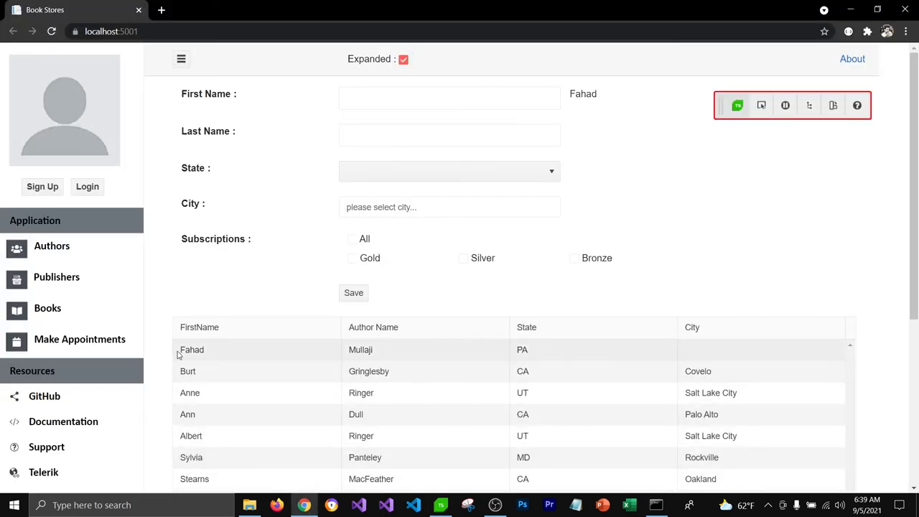
mouse_move(399, 355)
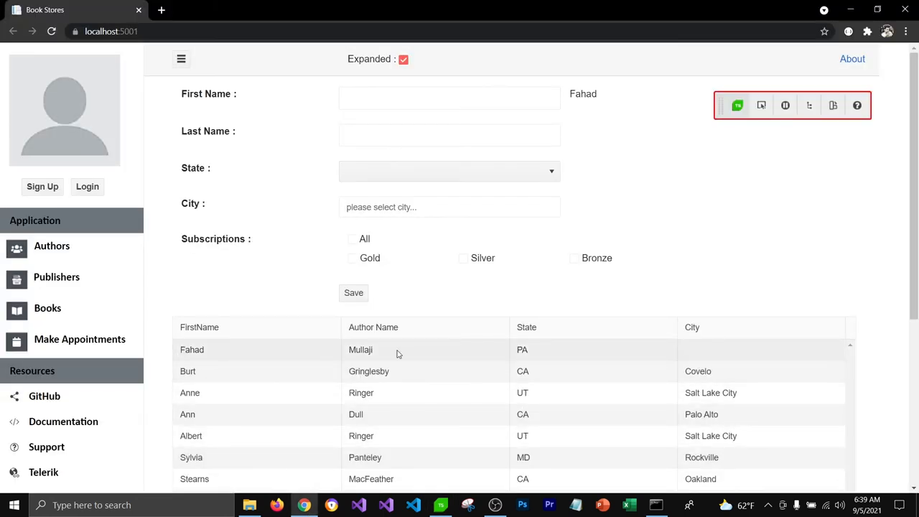
mouse_move(321, 357)
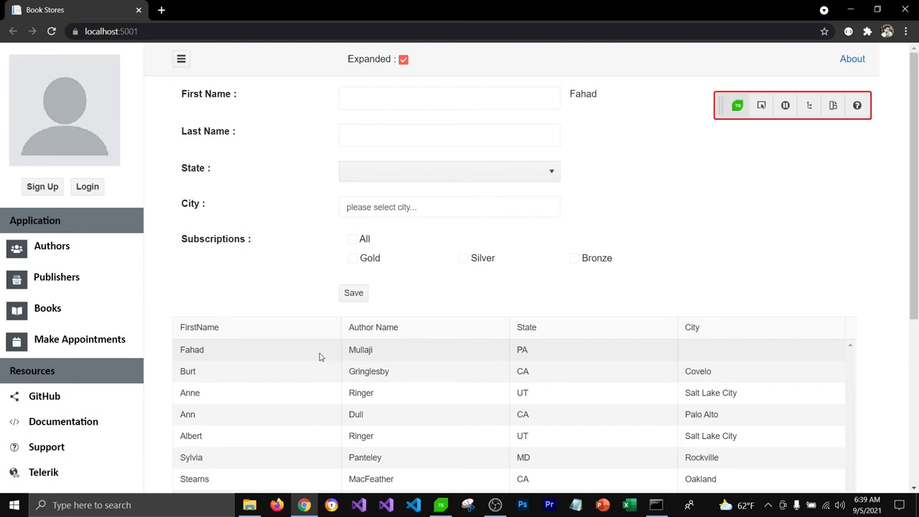
mouse_move(760, 125)
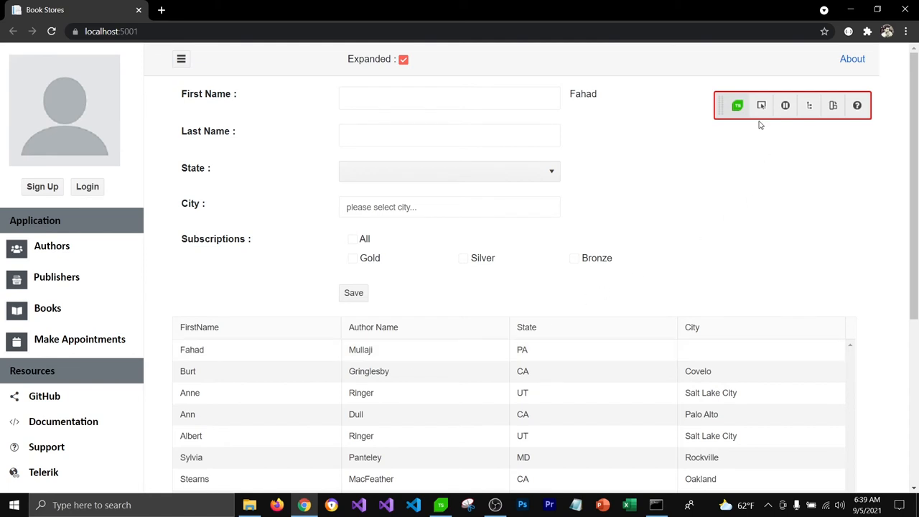
mouse_move(761, 106)
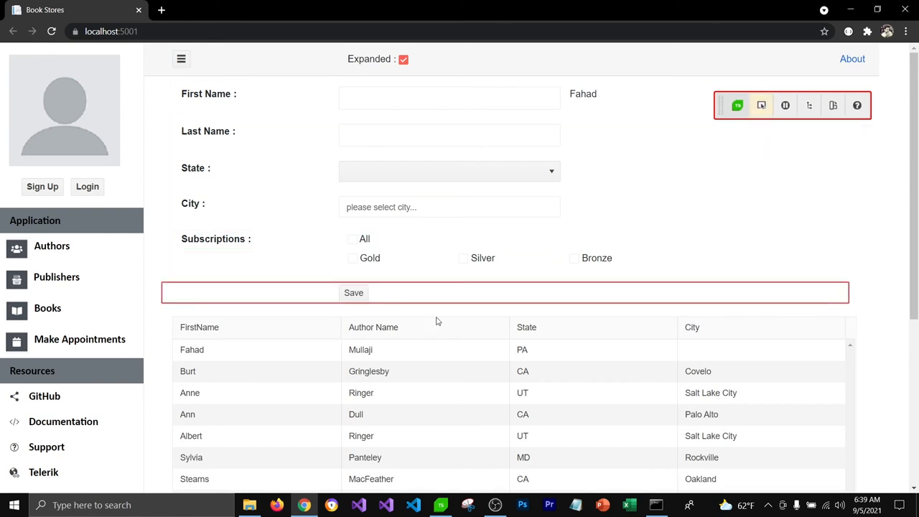
right_click(192, 349)
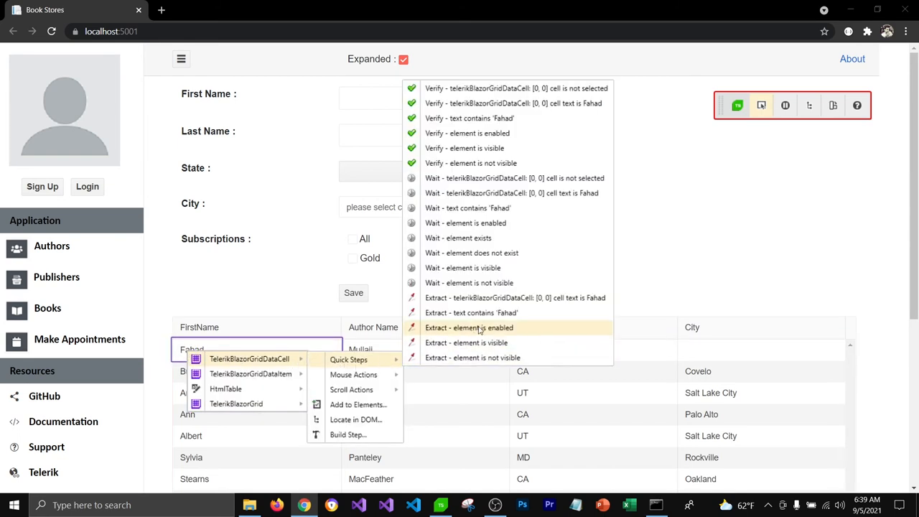
mouse_move(540, 103)
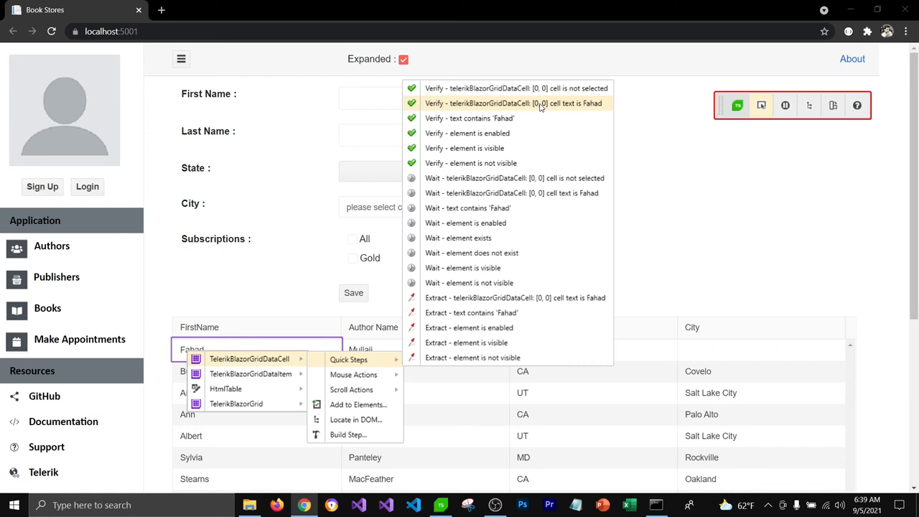
click(513, 102)
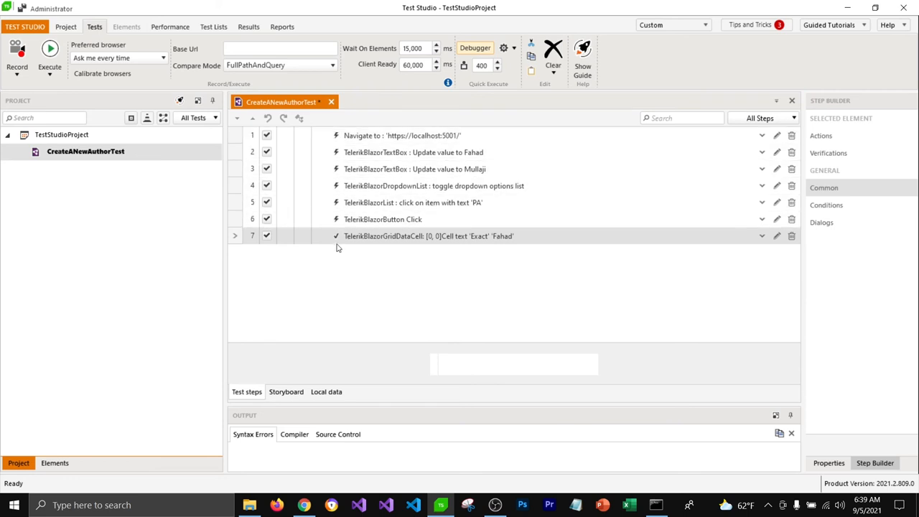
mouse_move(329, 237)
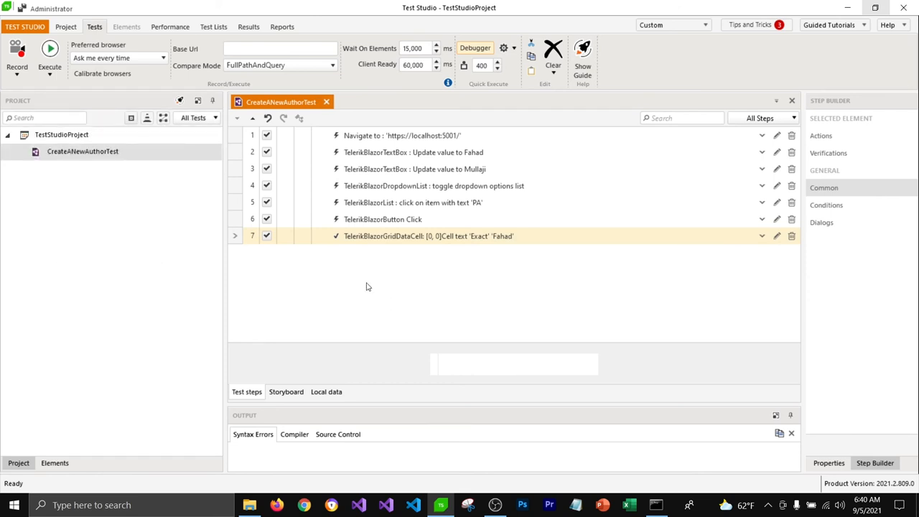
mouse_move(72, 154)
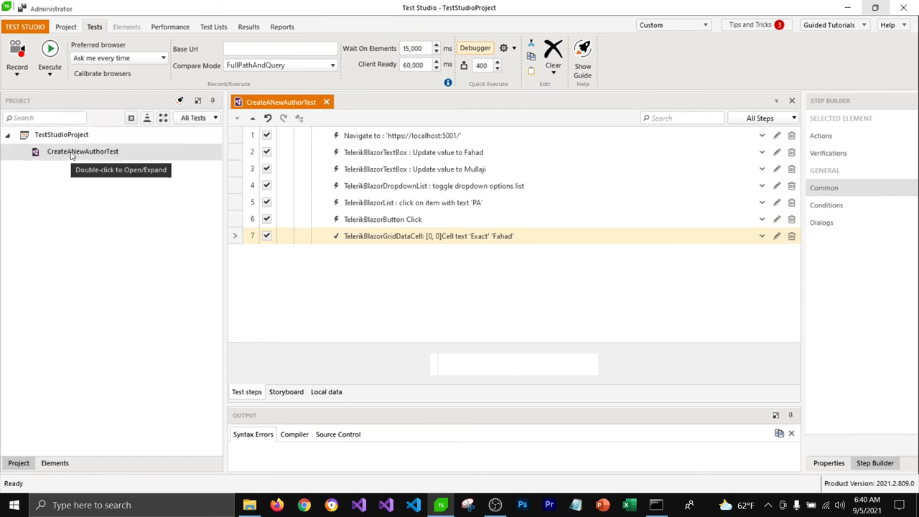
Run CreateANewAuthorTest from the Project tree with Chrome as the browser.
right_click(82, 150)
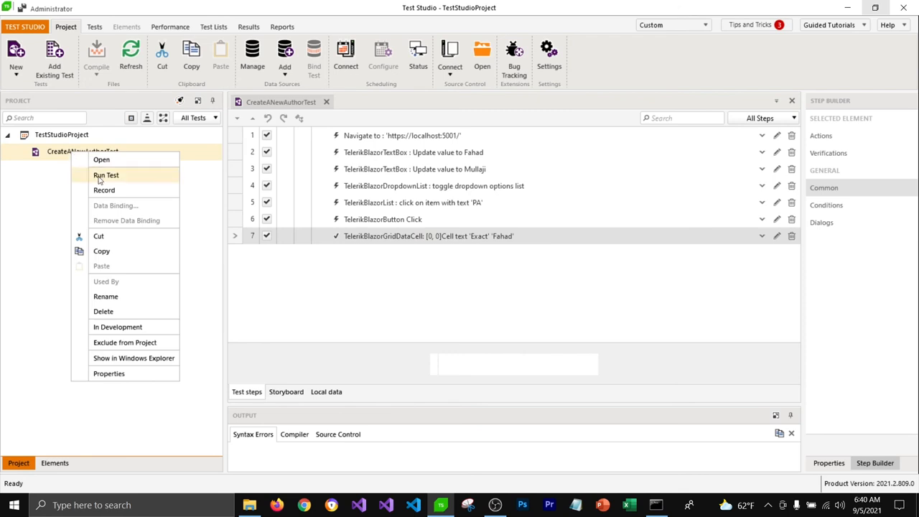
click(107, 175)
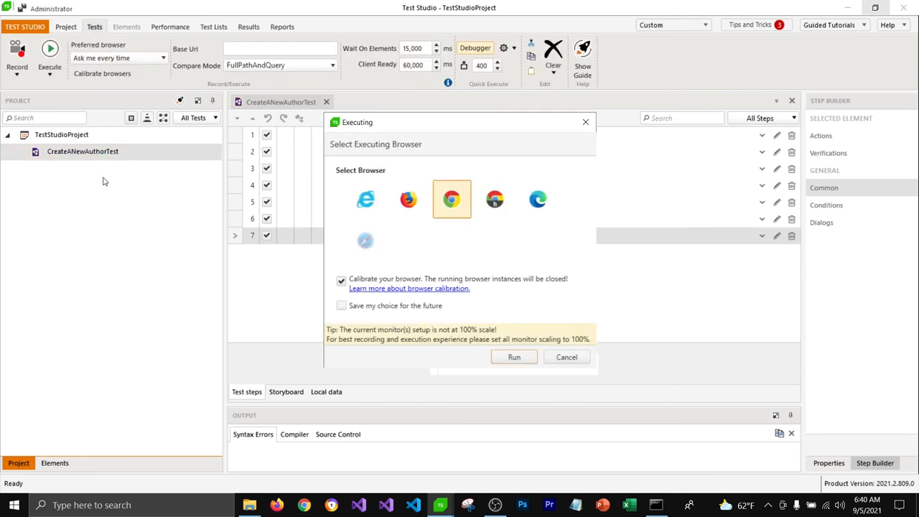
mouse_move(469, 224)
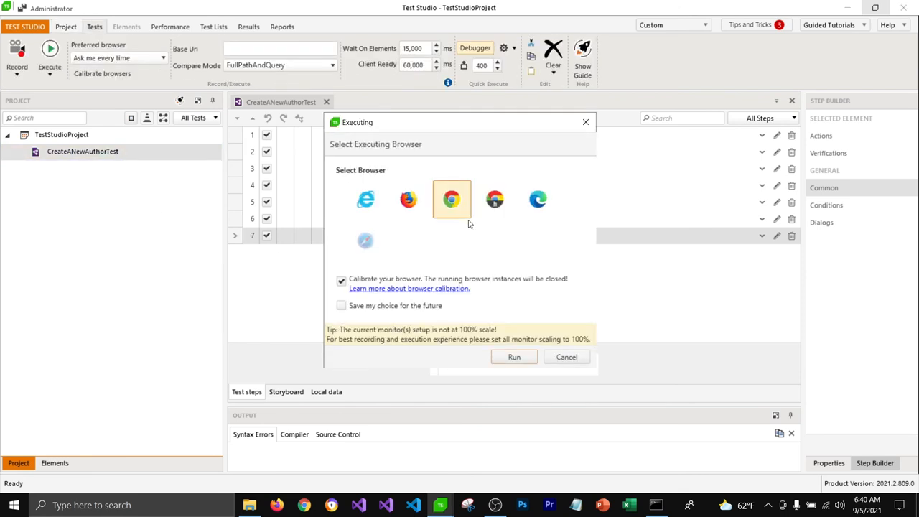
mouse_move(395, 154)
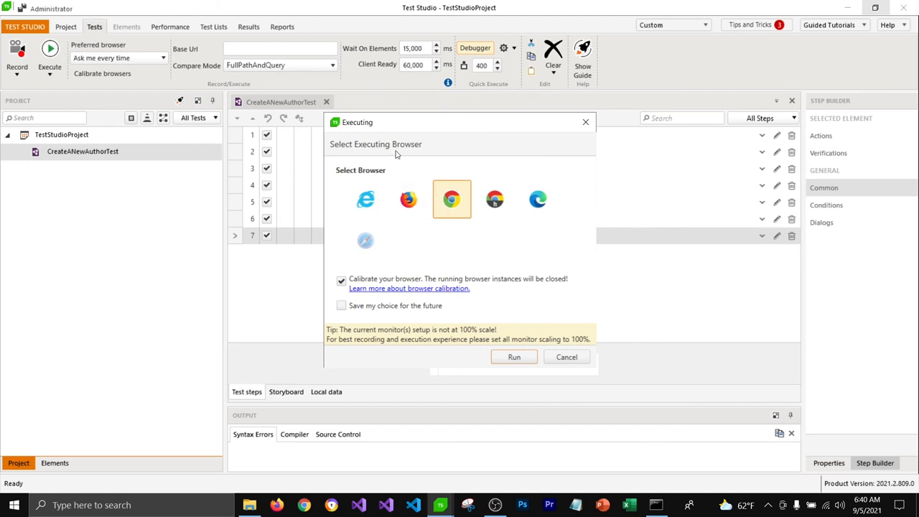
mouse_move(453, 201)
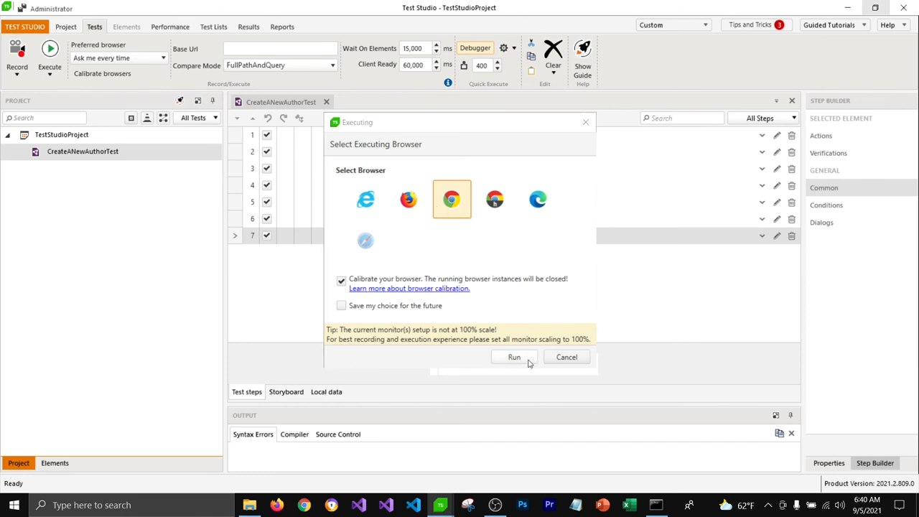
click(514, 357)
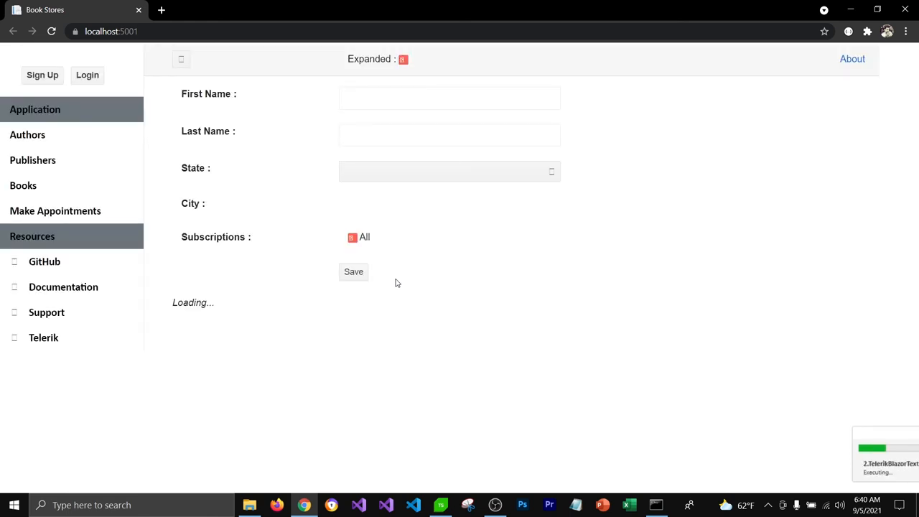
text(Fahad)
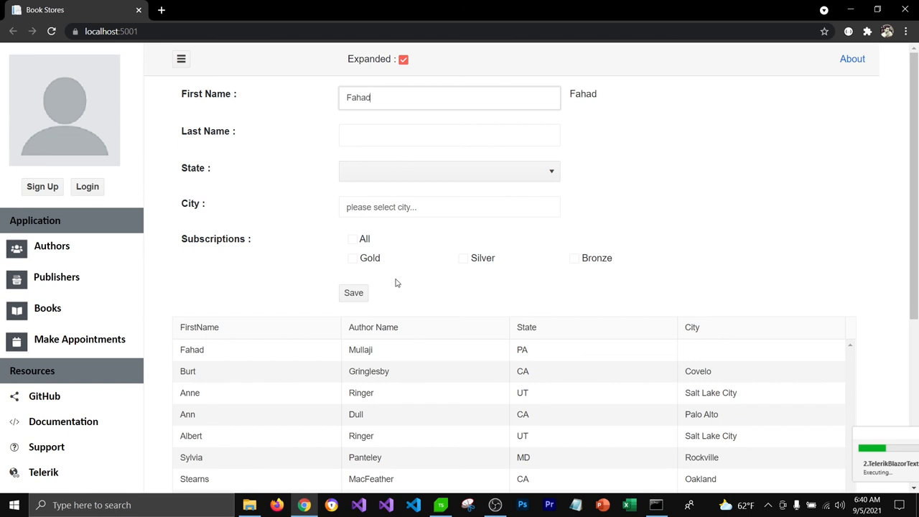
text(Mulla)
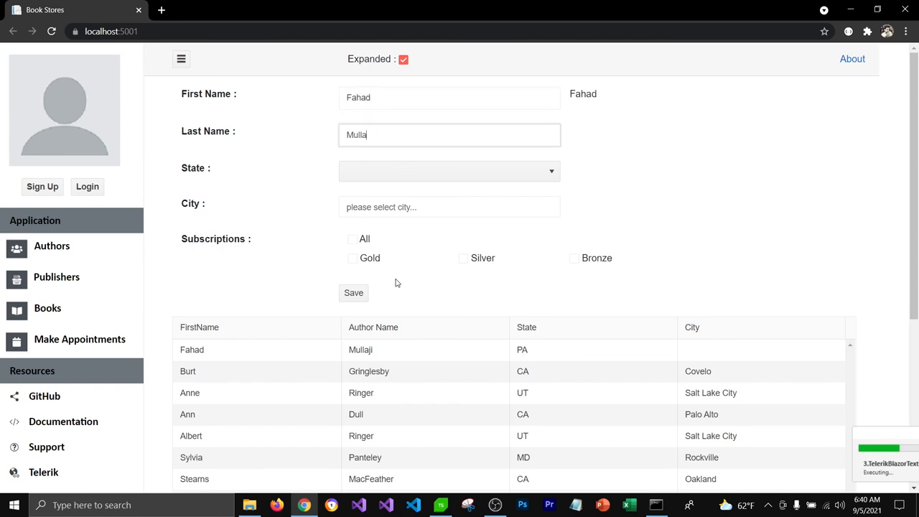
click(449, 171)
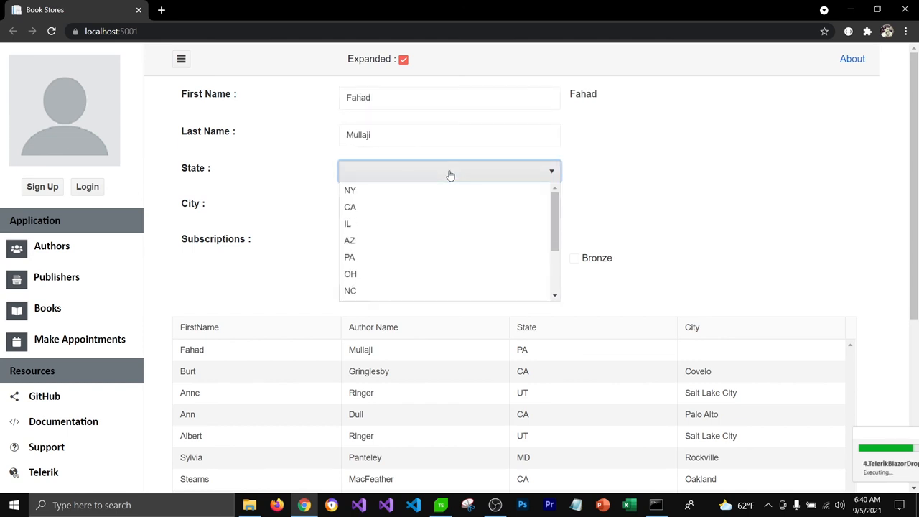
click(350, 257)
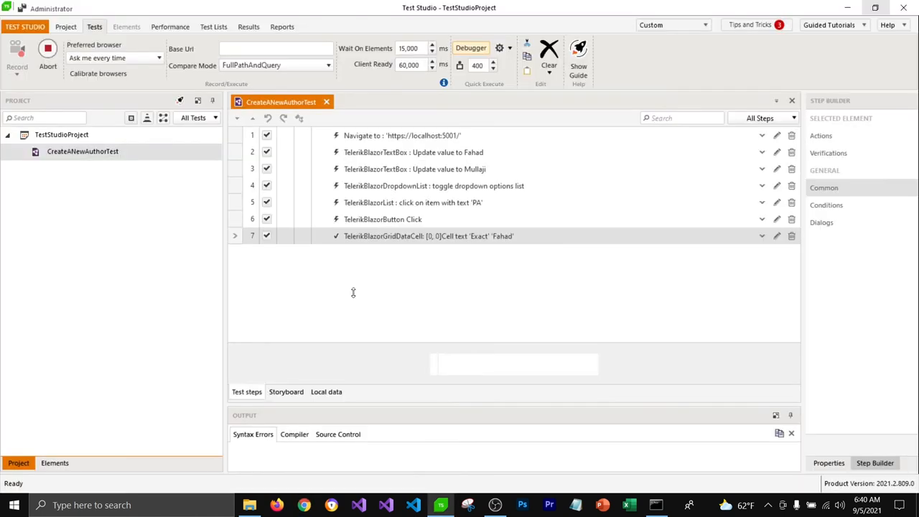
Show the run results: Pass banner with 7 of 7 steps passed.
click(16, 48)
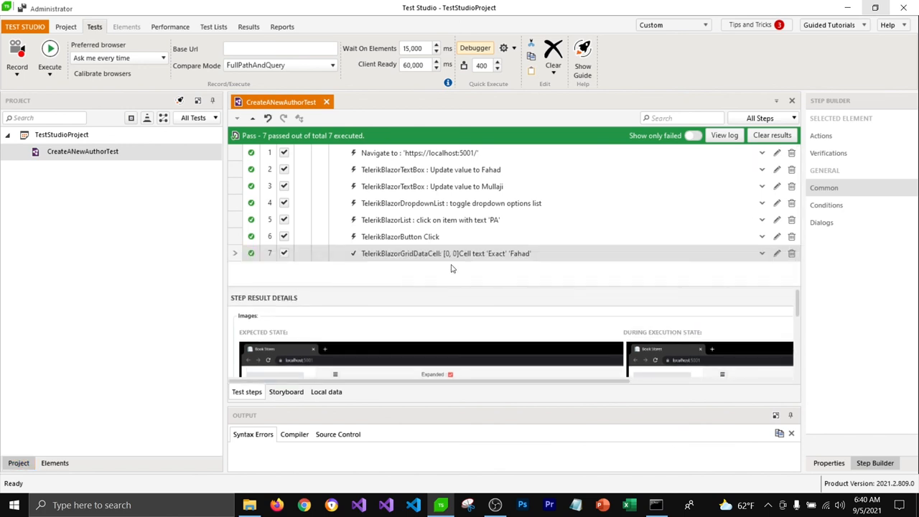
mouse_move(528, 261)
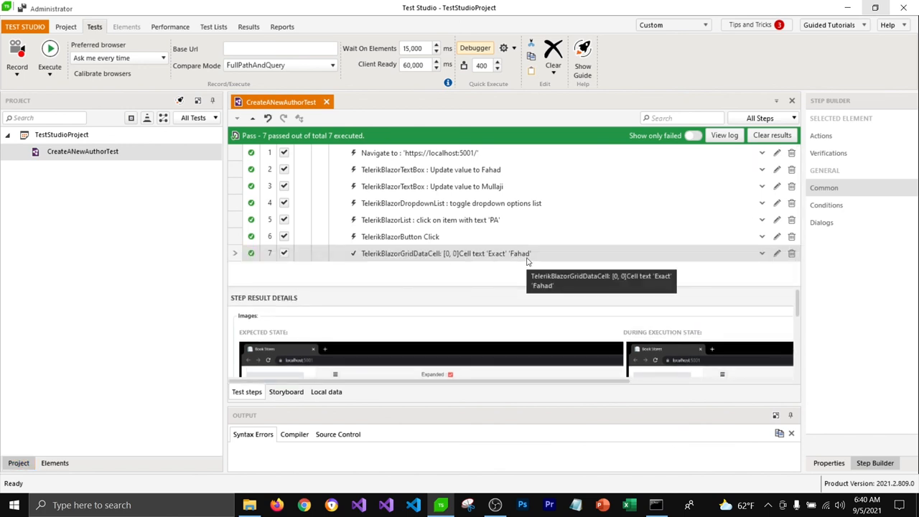